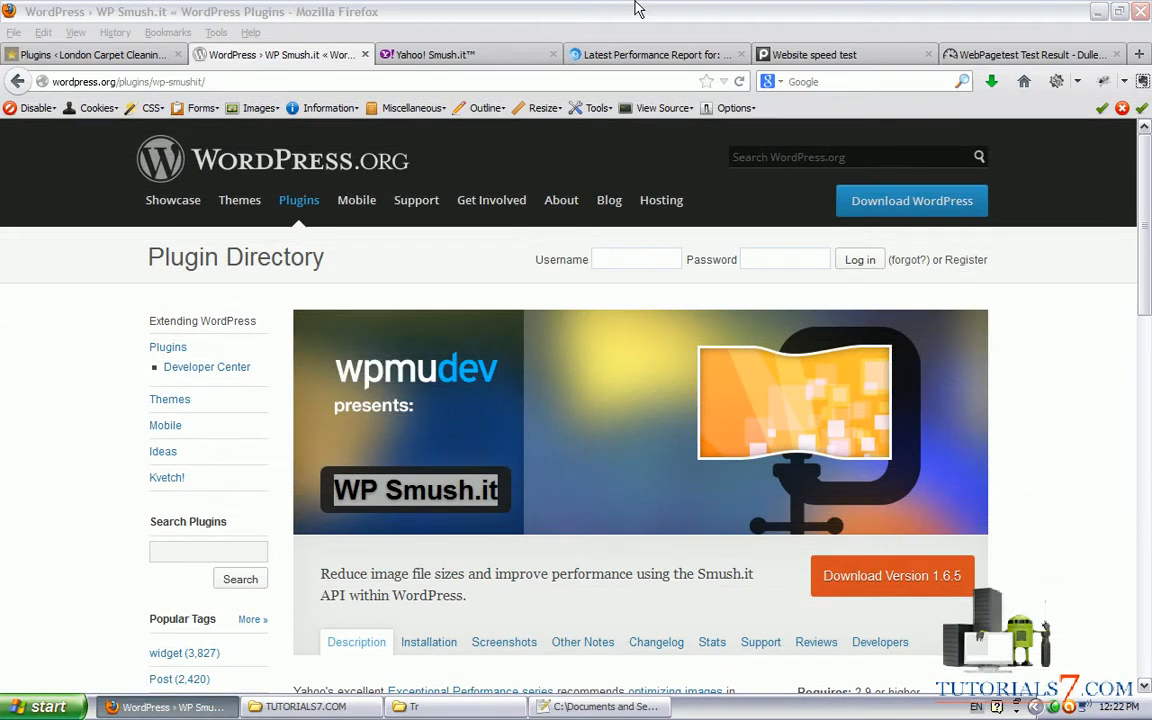
mouse_move(738, 46)
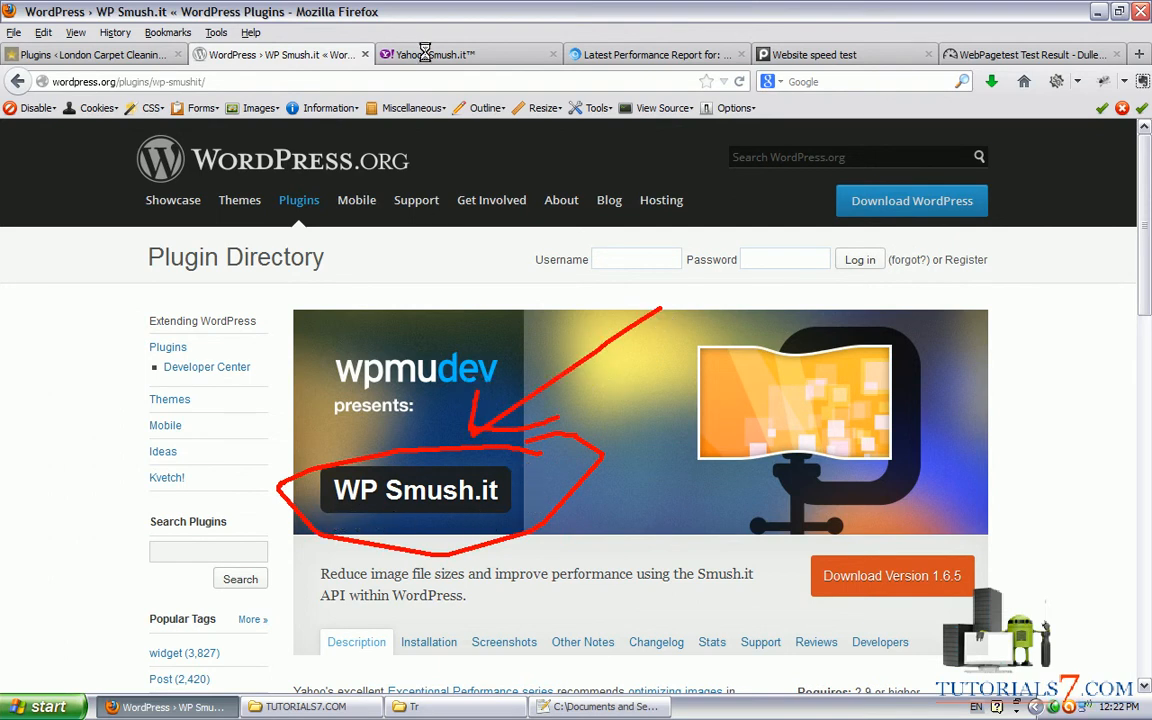
- Bring up the Yahoo! Smush.it image uploader from the WP Smush.it plugin page
click(460, 54)
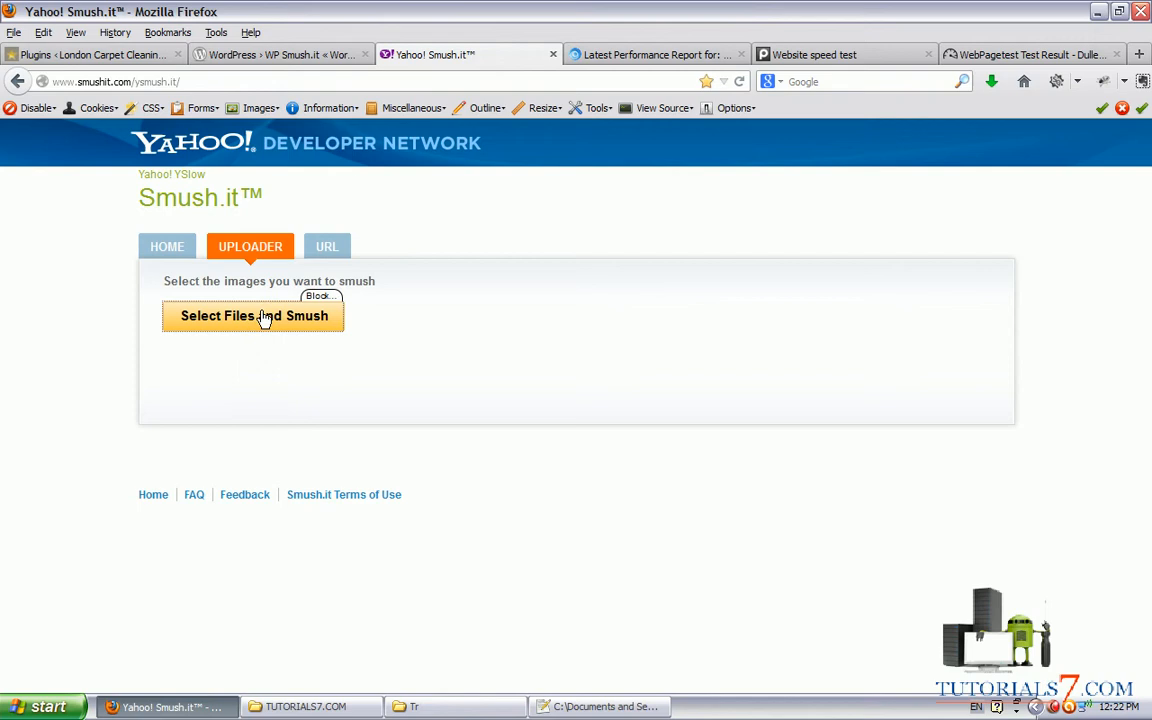
mouse_move(362, 400)
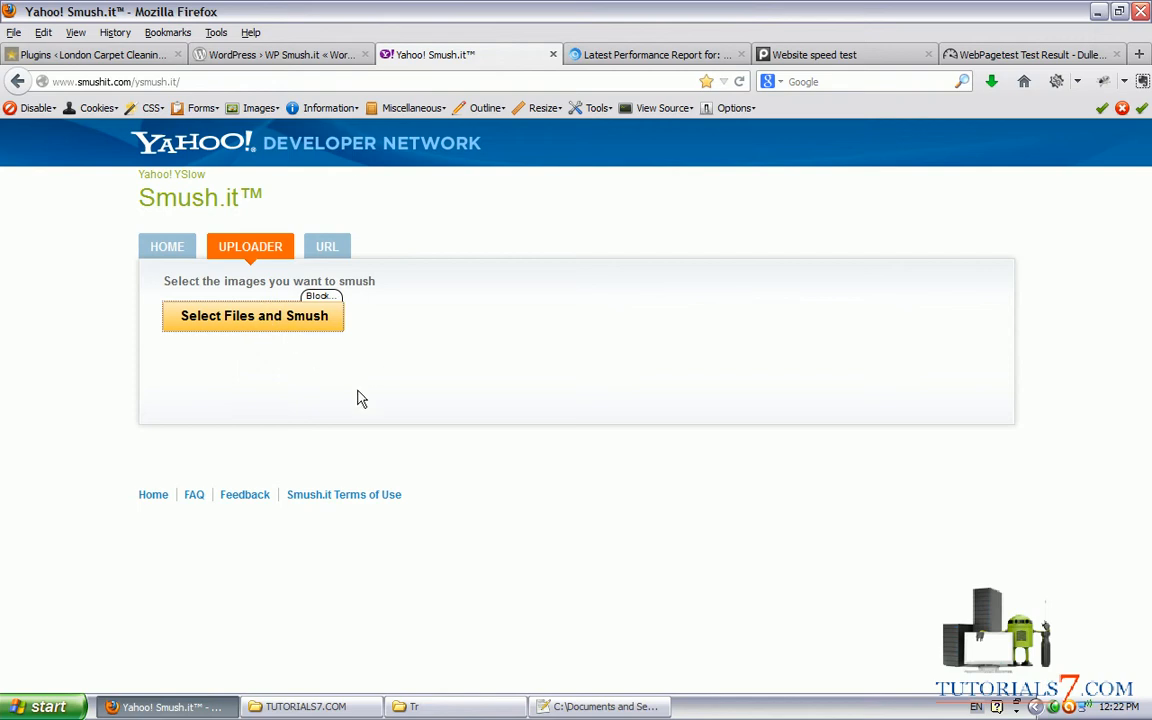
mouse_move(490, 448)
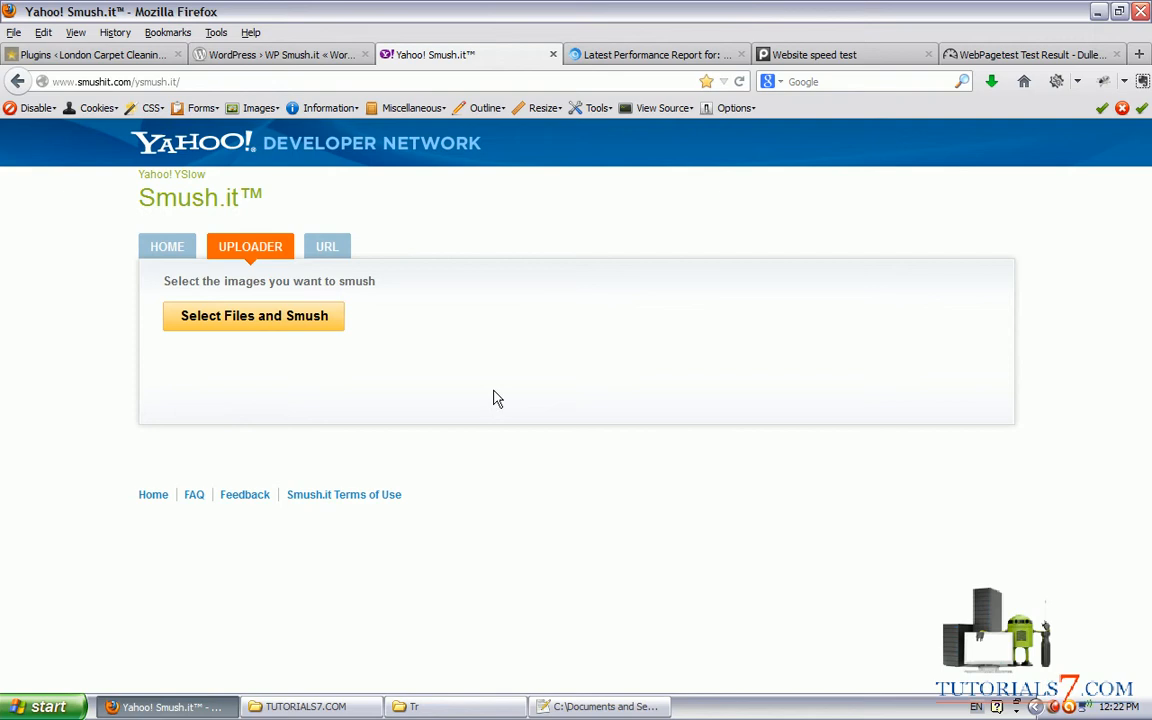
mouse_move(540, 503)
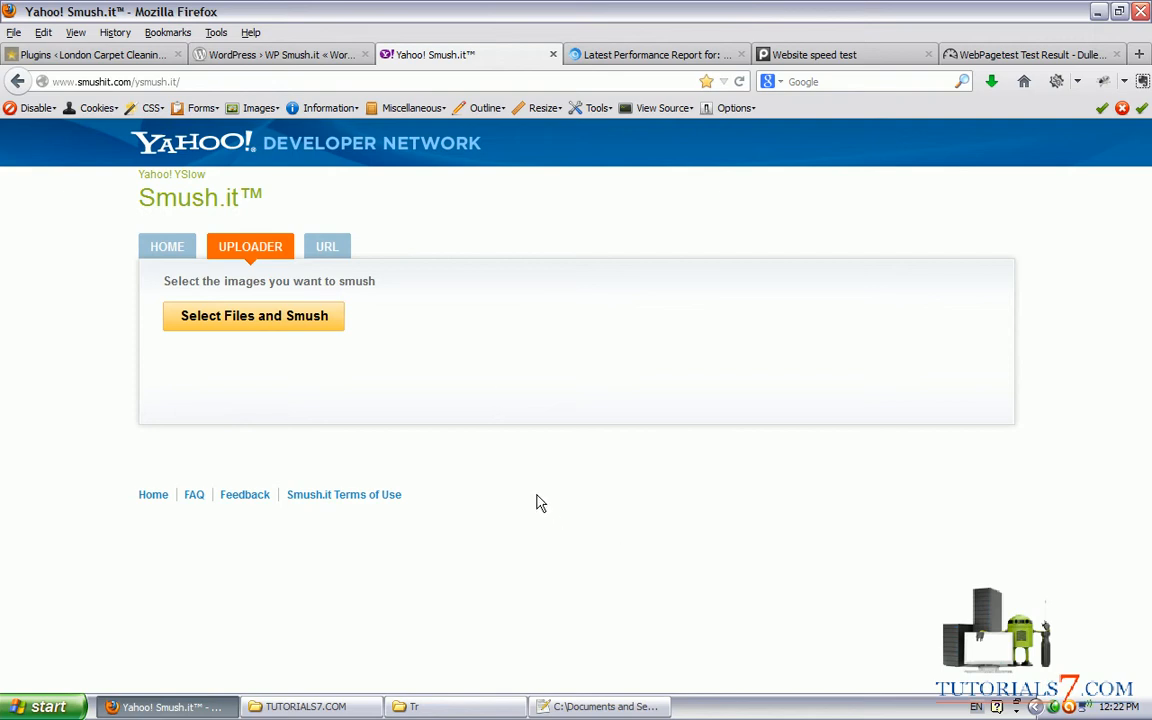
mouse_move(360, 407)
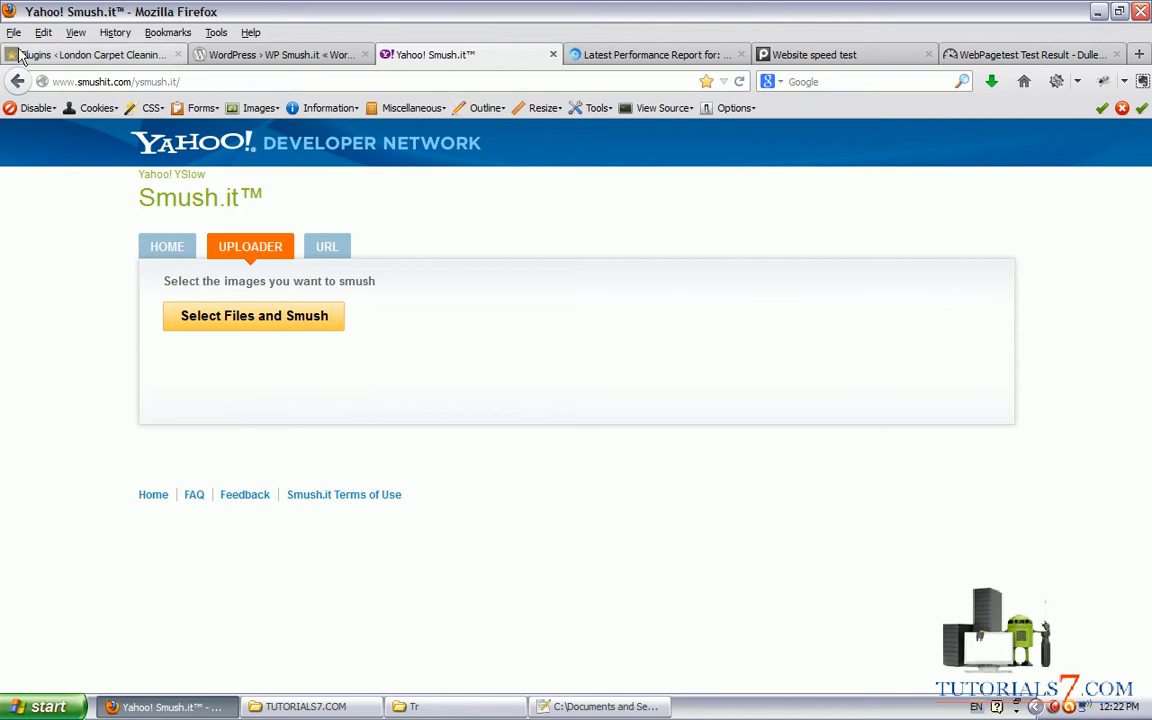
click(90, 54)
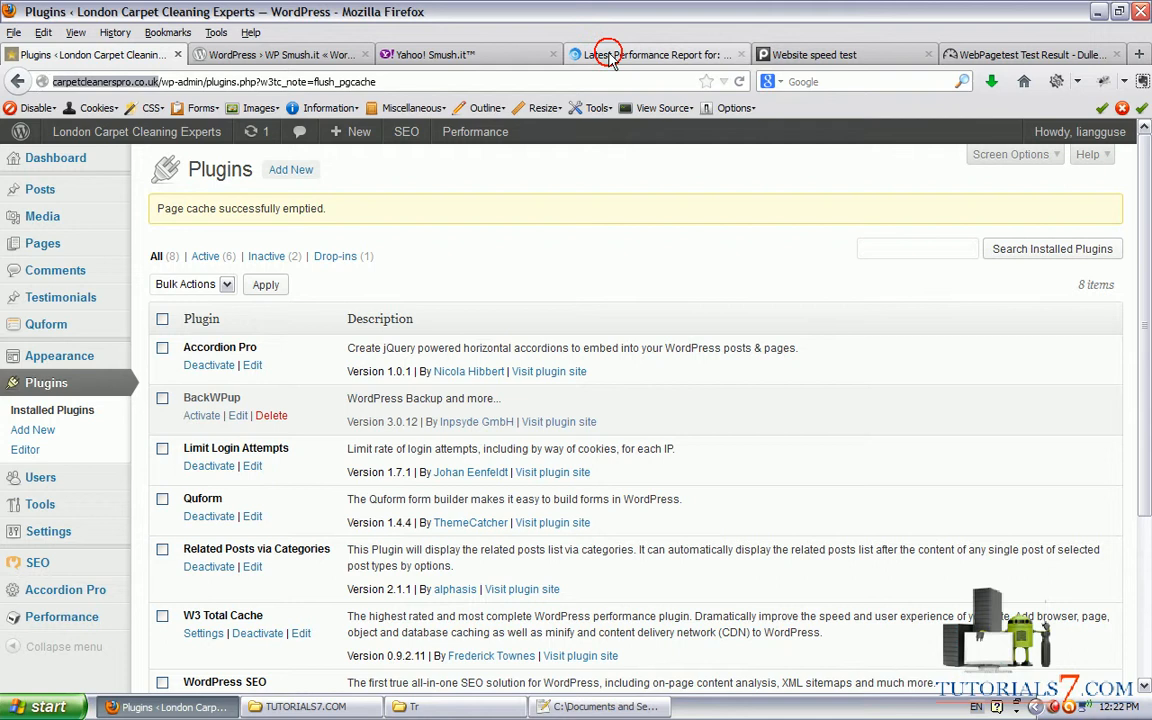
click(657, 54)
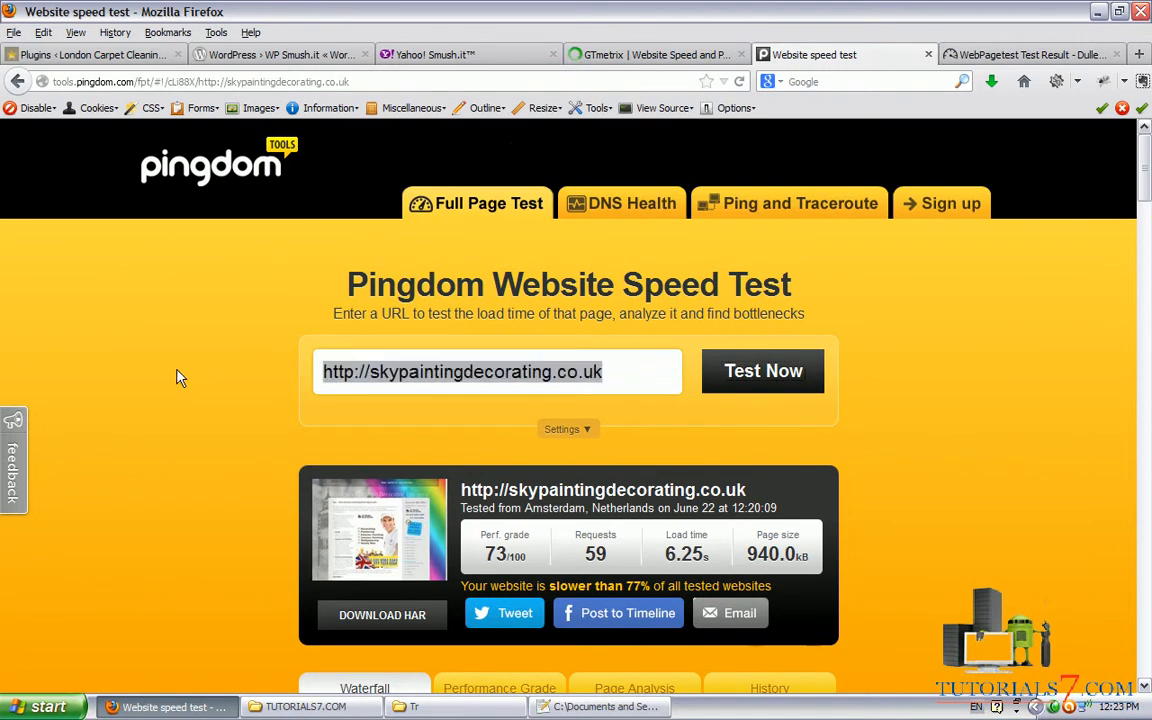
text(http://carpetcleanerspro.co.uk)
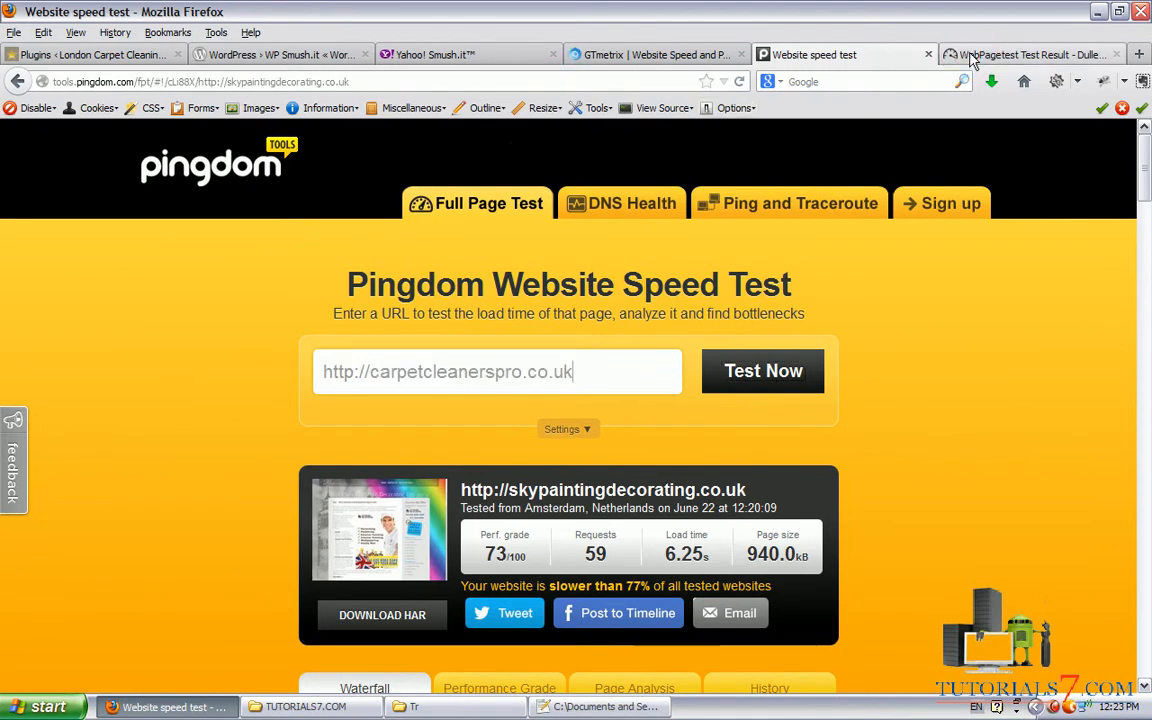
click(1030, 54)
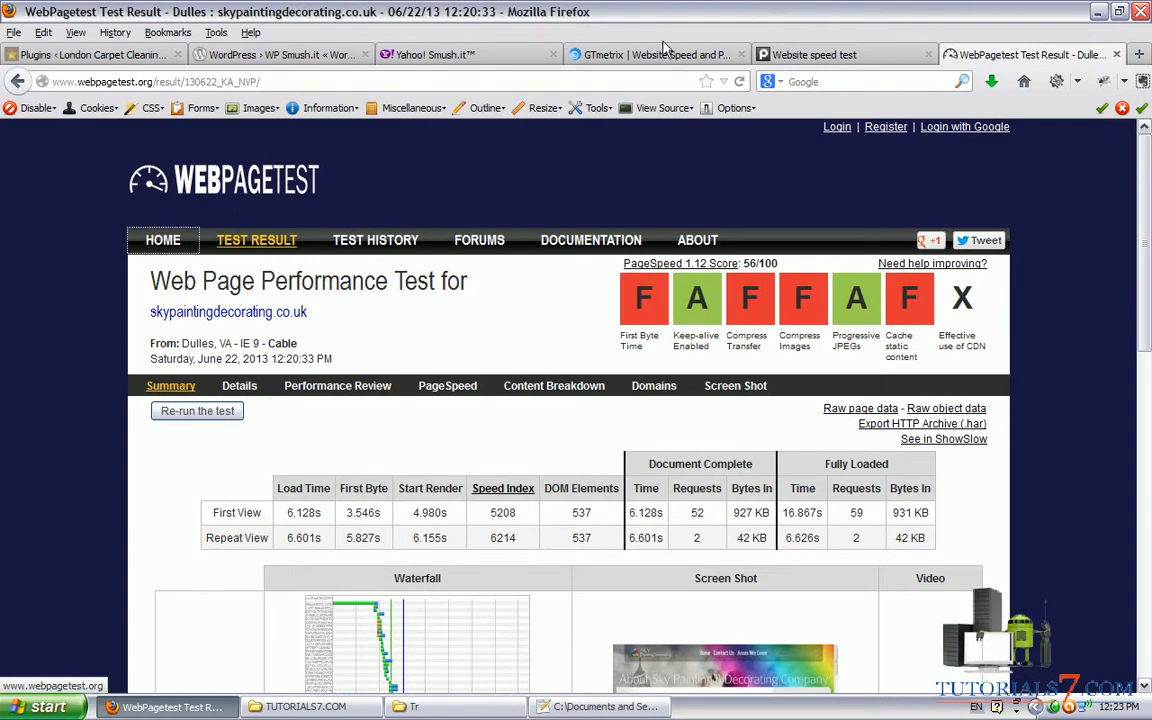
- Run a GTmetrix analysis of carpetcleanerspro.co.uk
click(655, 54)
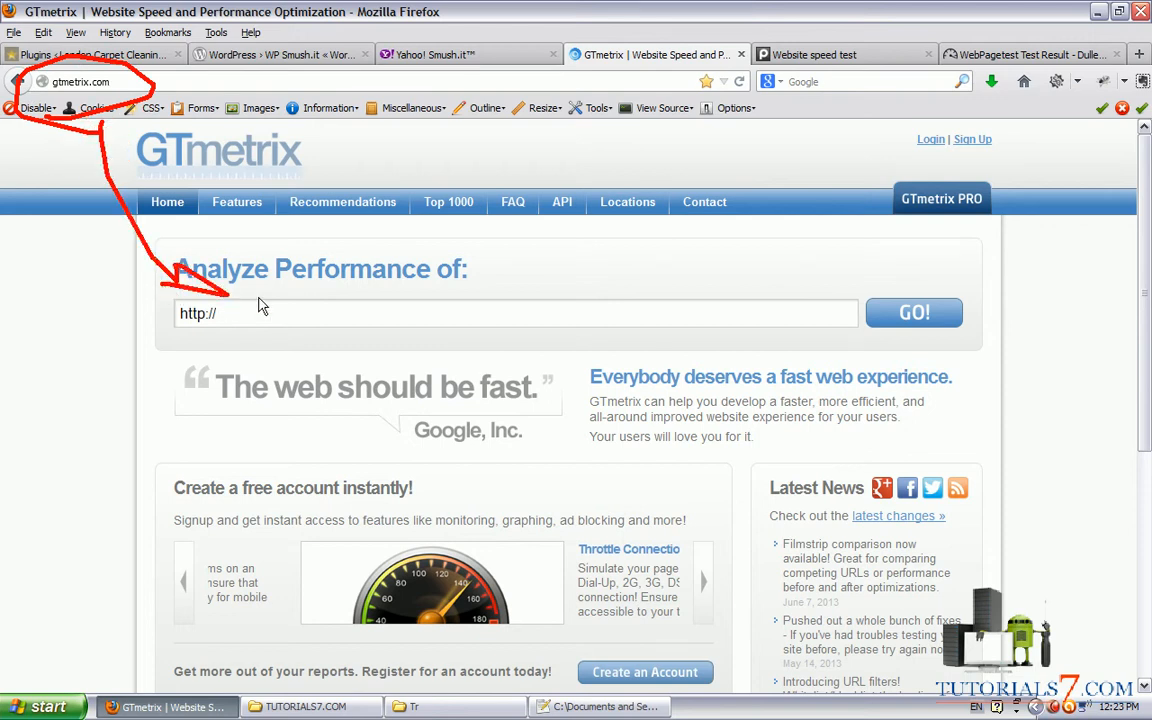
text(carpetcleanerspro.co.uk)
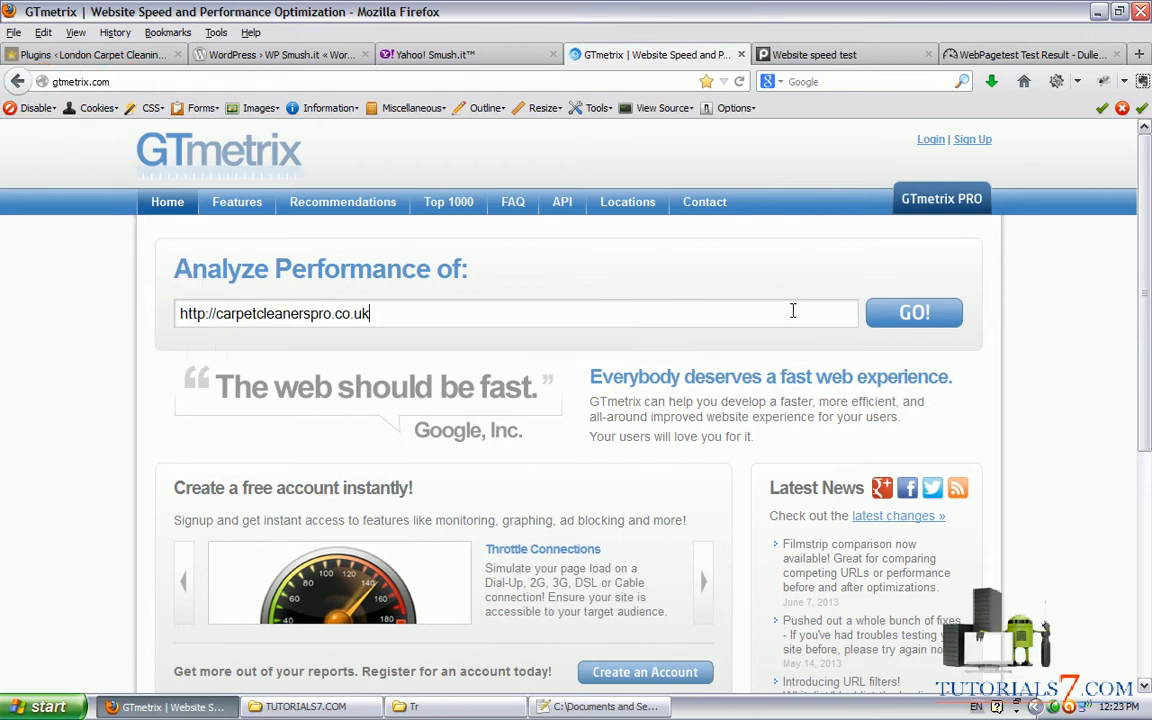
click(845, 54)
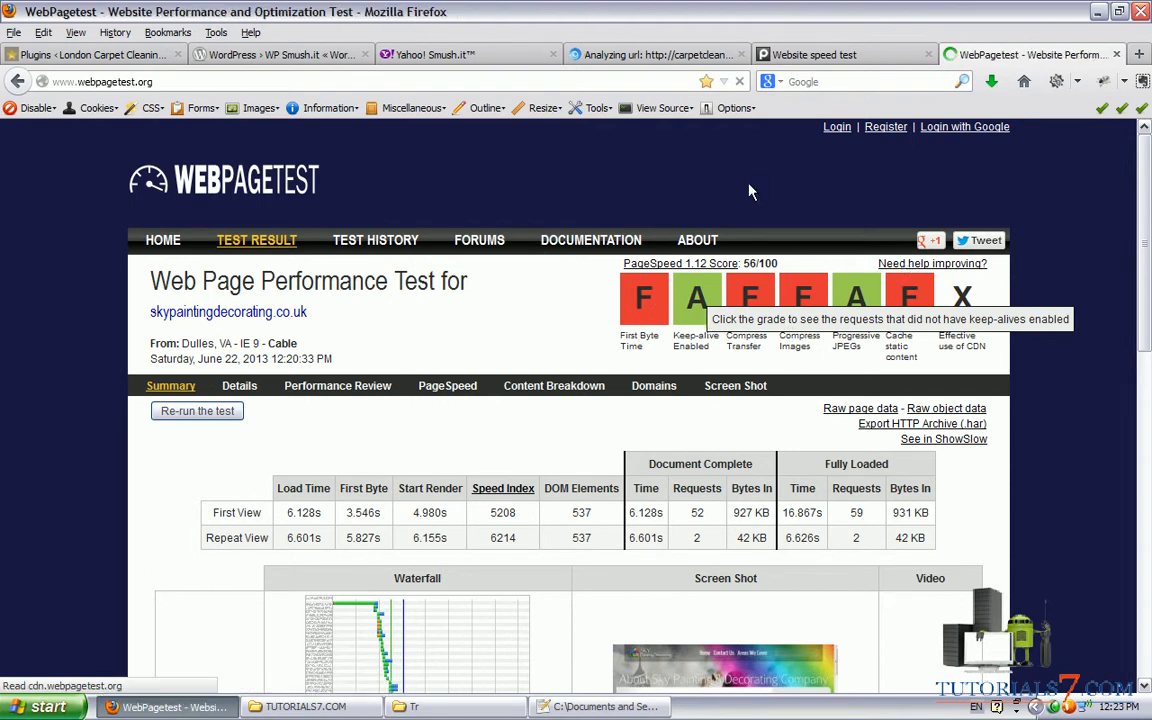
- Start a WebPagetest test of the site, then check the Pingdom and GTmetrix progress
click(163, 240)
text(http://carpetcleanerspro.co.uk)
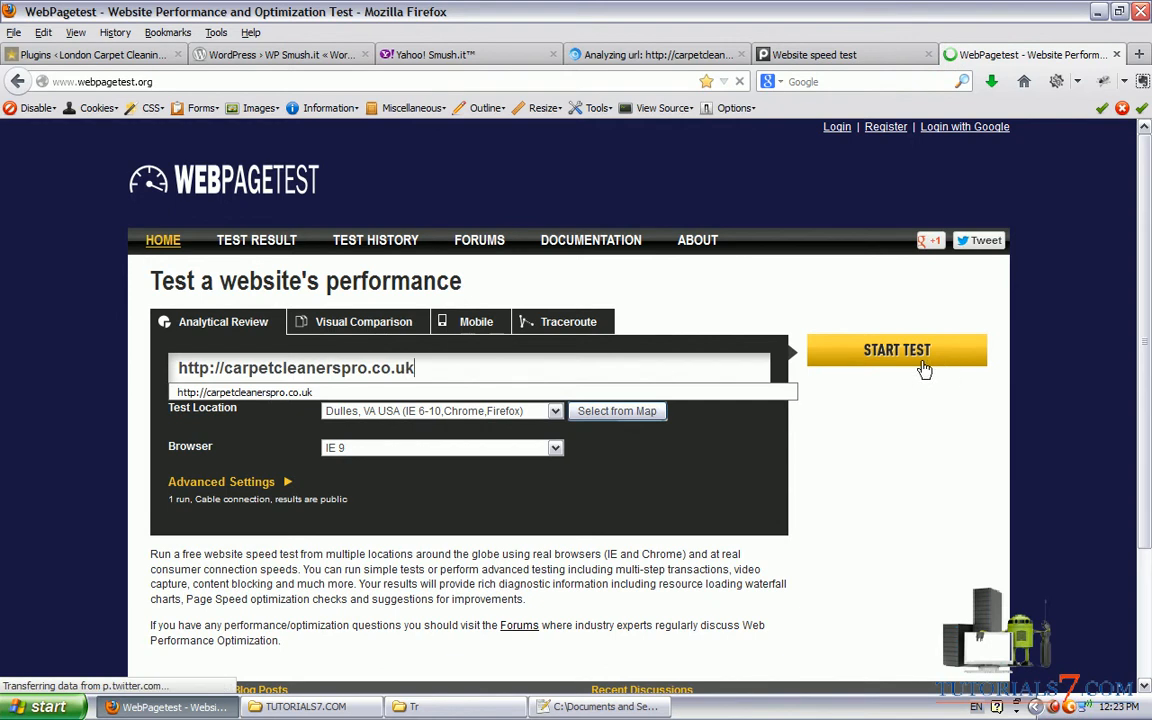
click(896, 350)
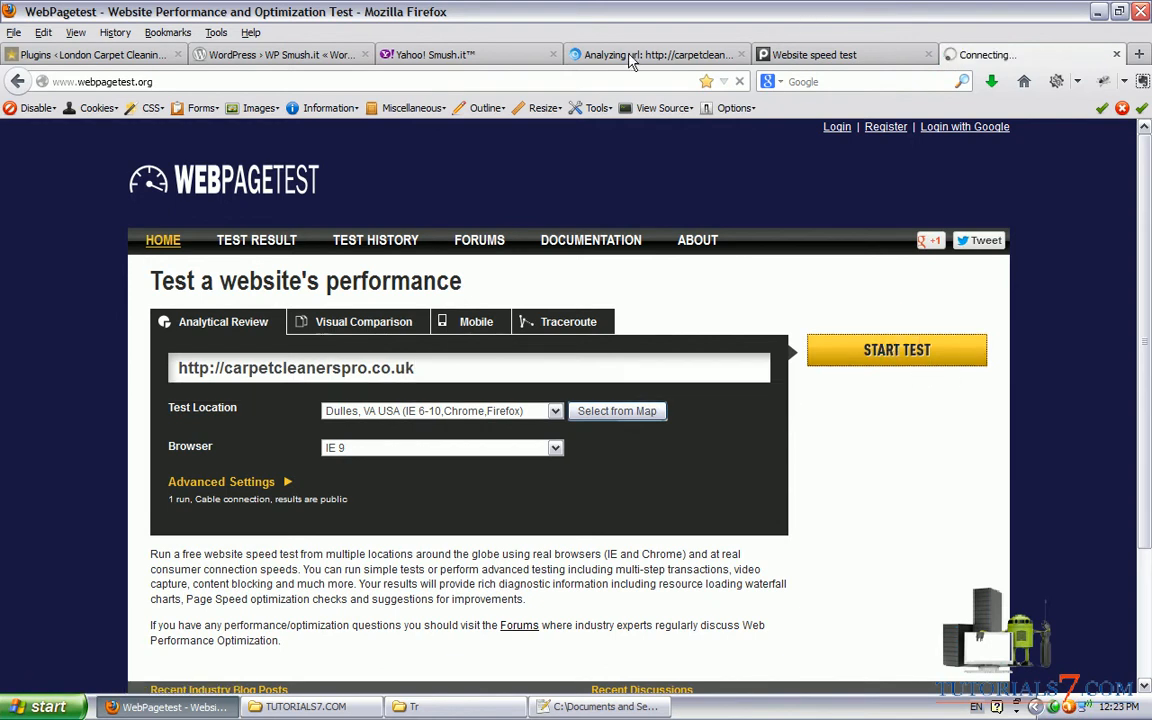
click(655, 54)
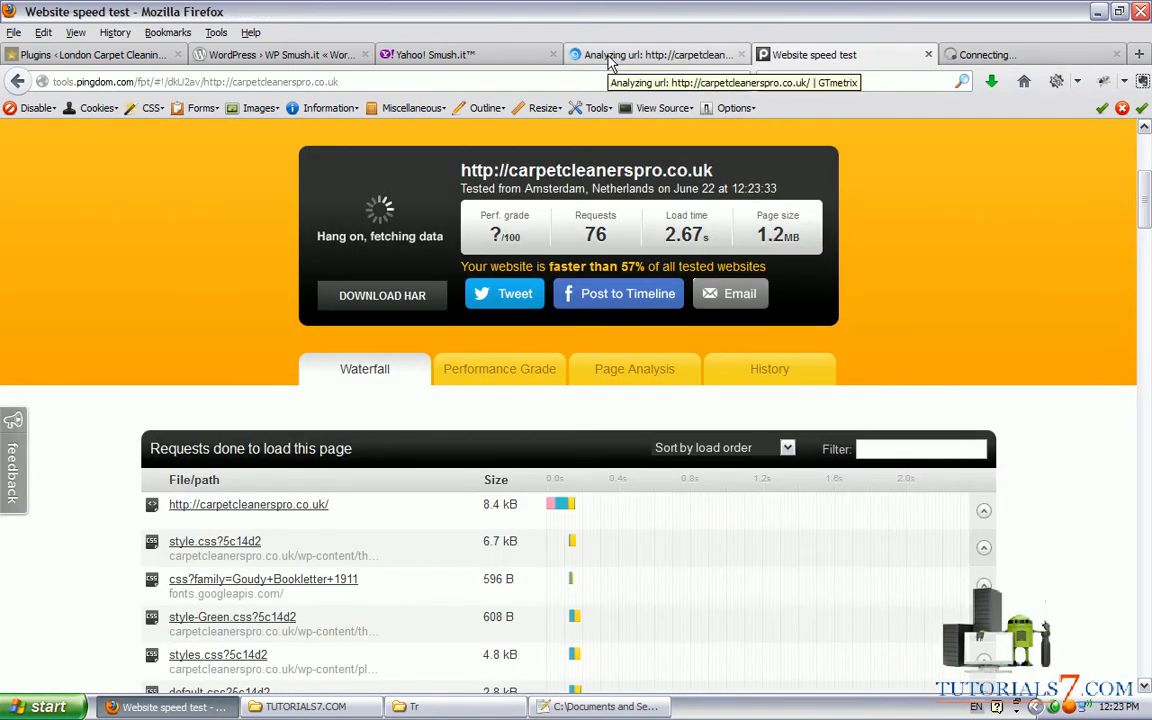
mouse_move(912, 370)
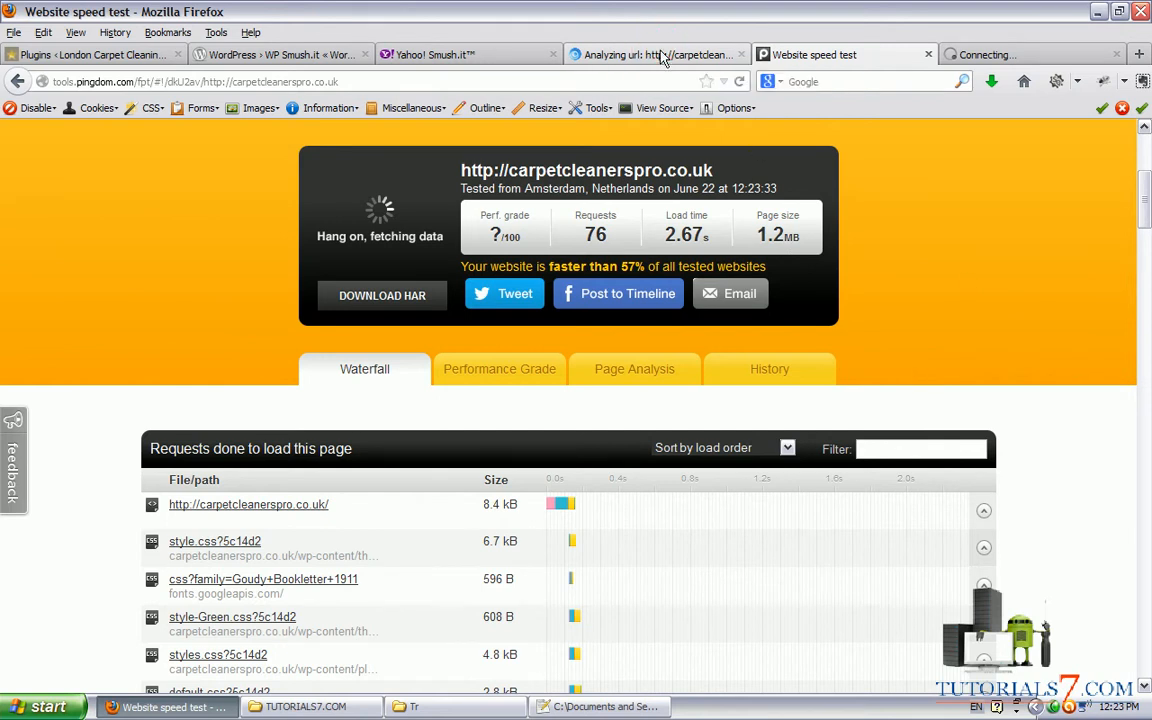
click(655, 54)
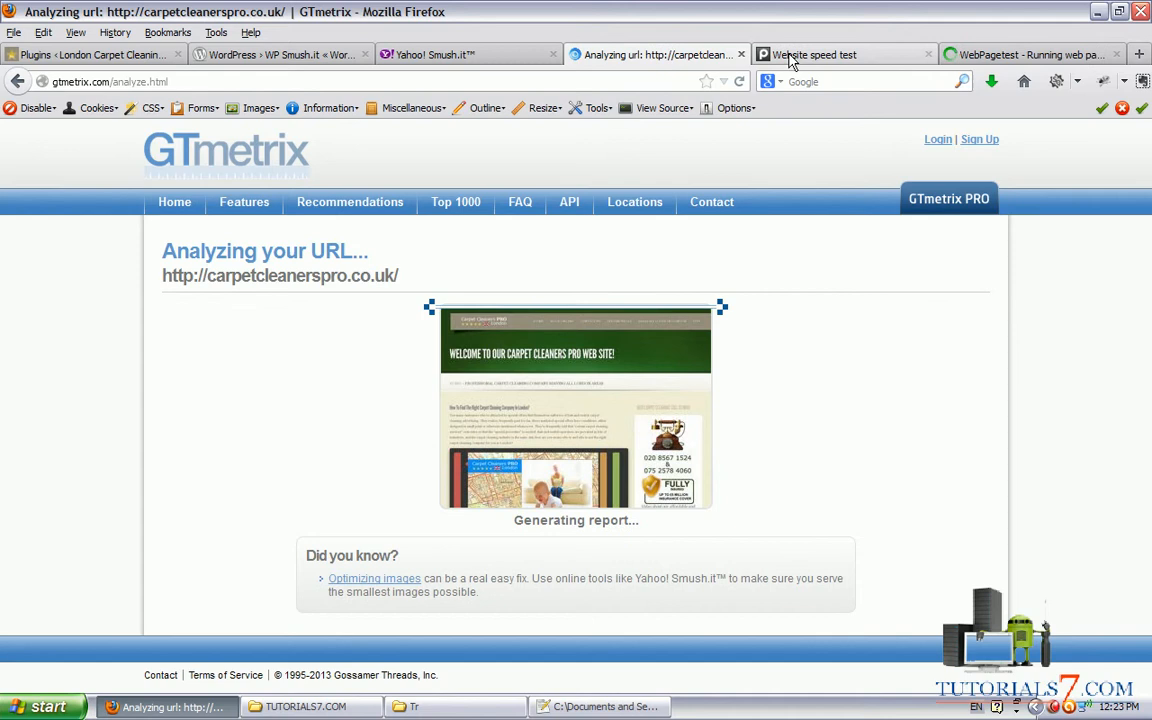
- Review Pingdom's 70/100 performance grade, then view GTmetrix's report (87% Page Speed, 83% YSlow)
click(843, 54)
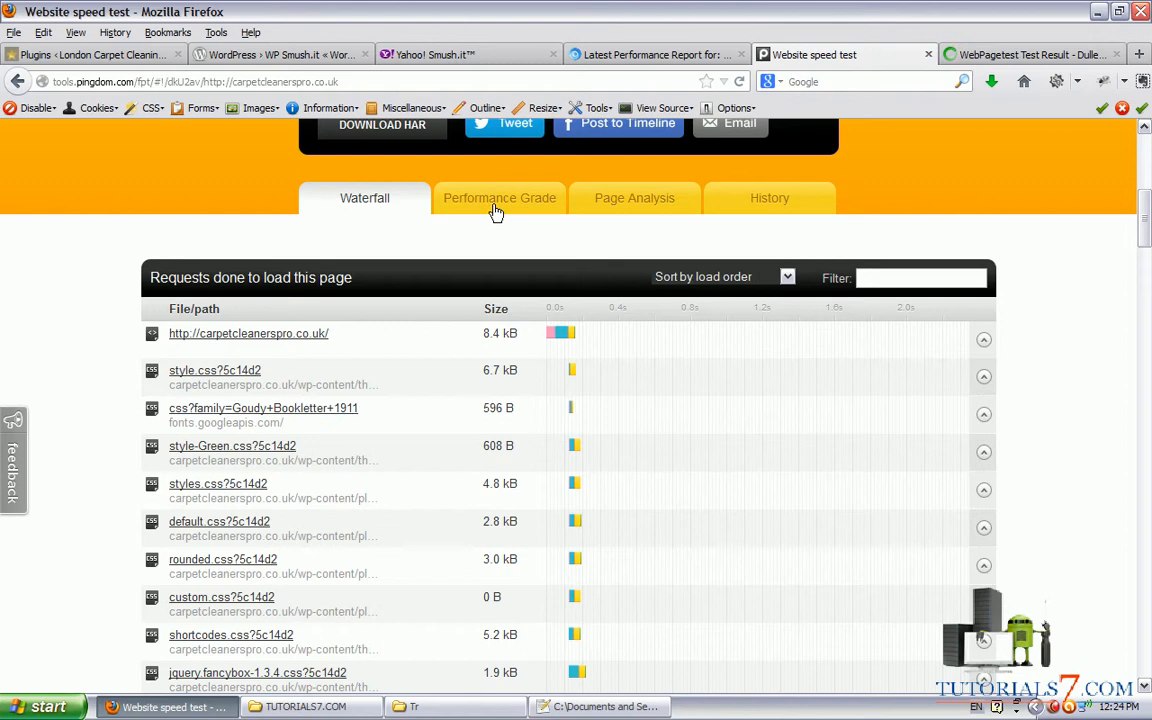
click(499, 198)
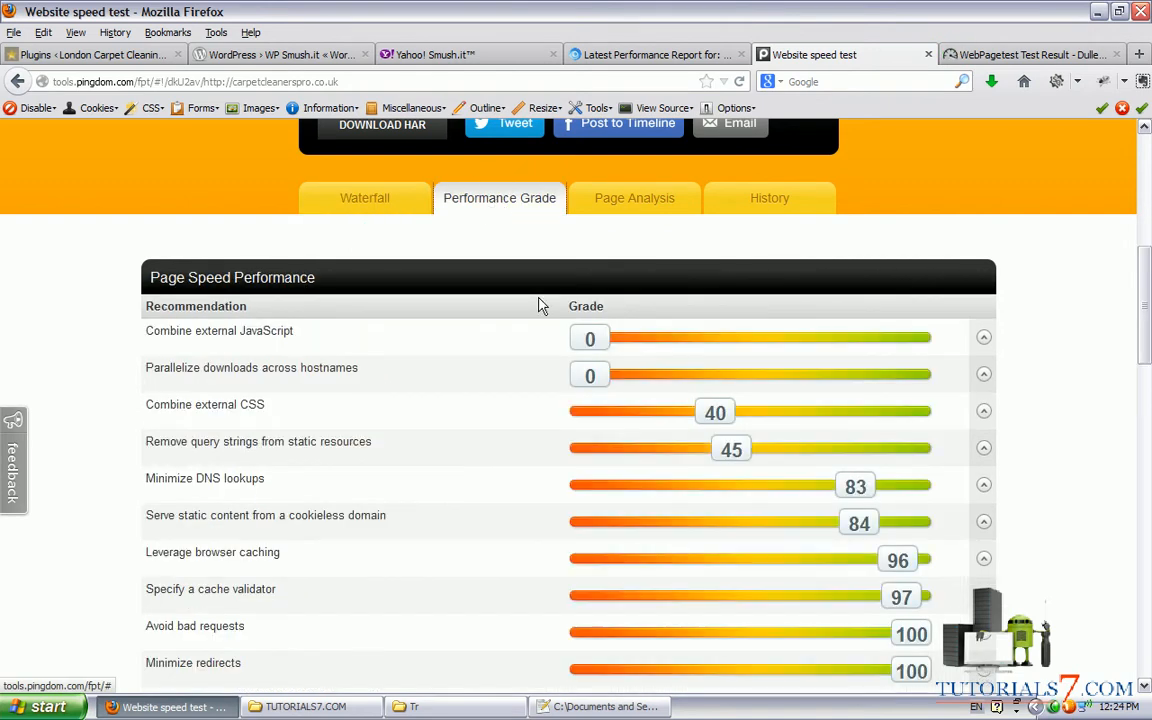
mouse_move(485, 255)
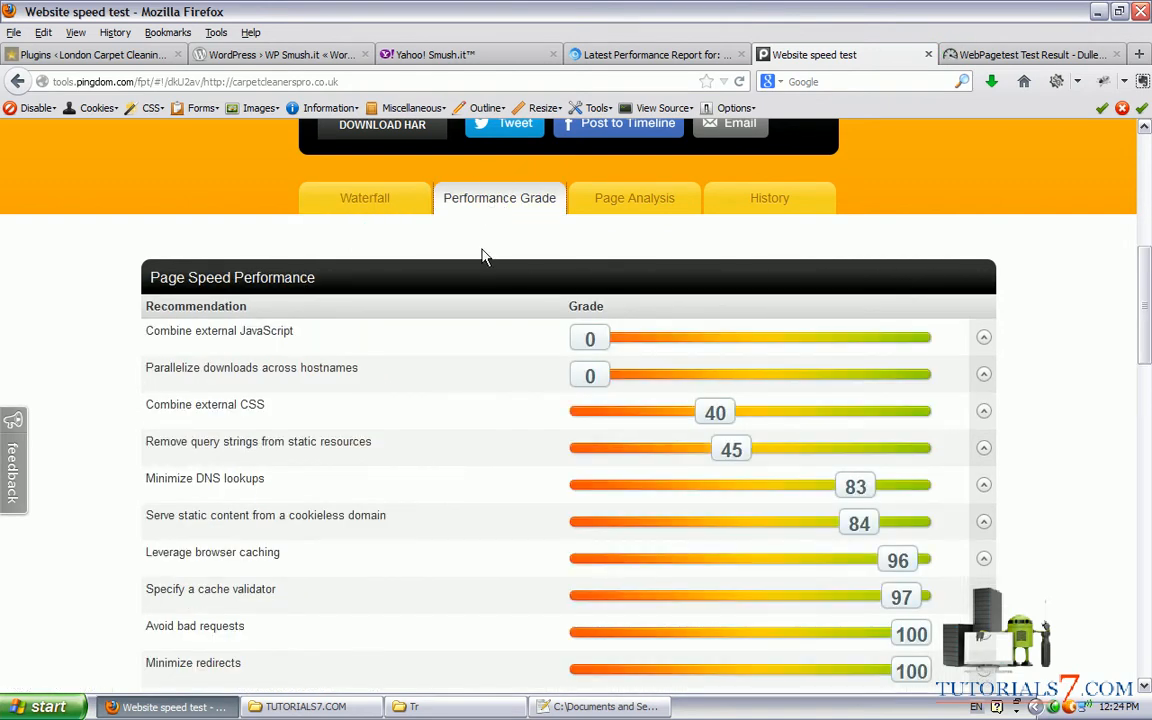
scroll(down, 3)
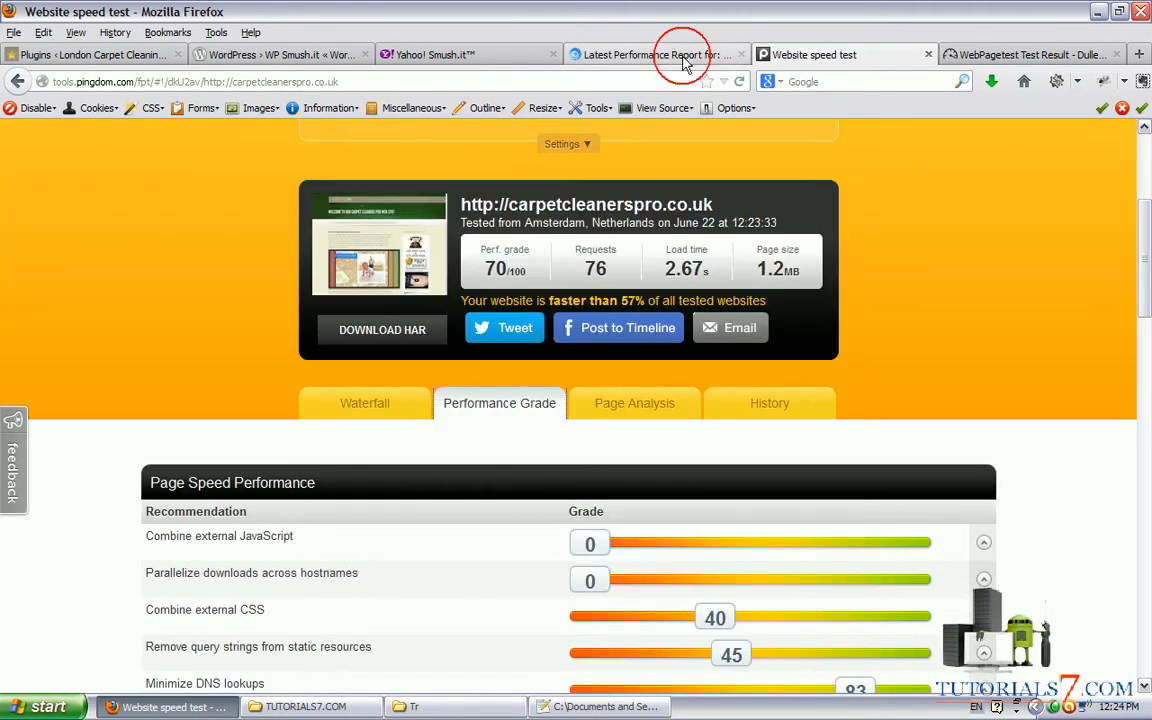
click(650, 54)
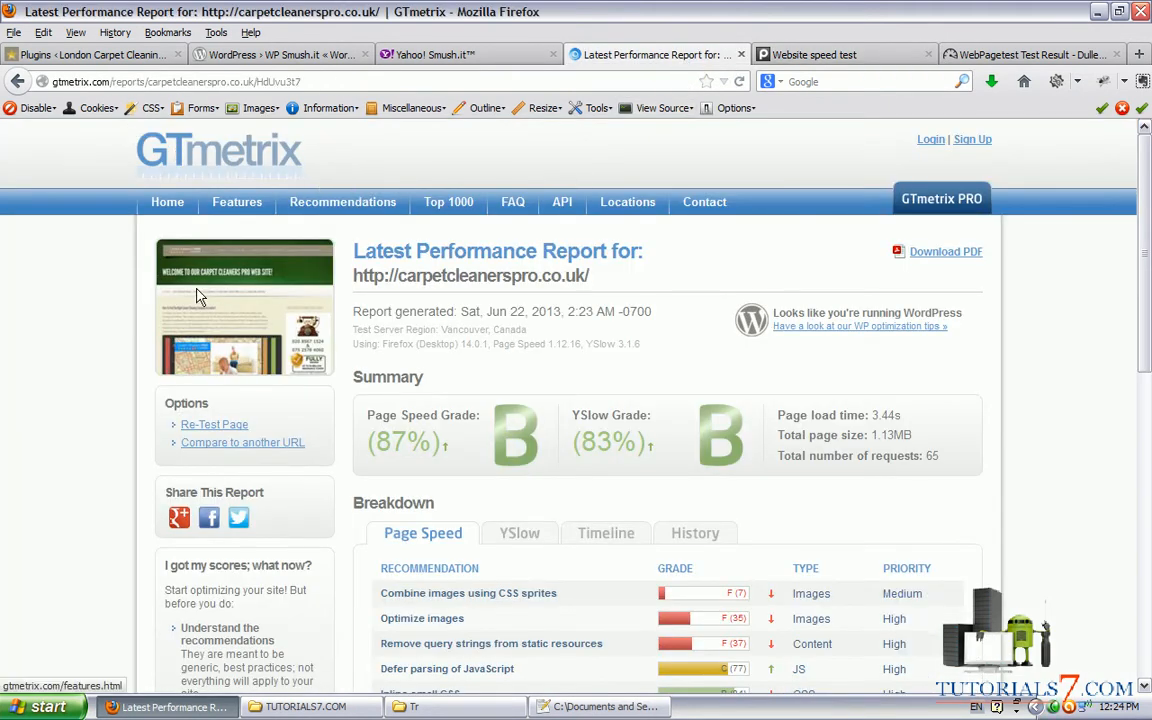
- Expand GTmetrix's Optimize images list showing 138.4KiB (23%) possible lossless savings
scroll(down, 3)
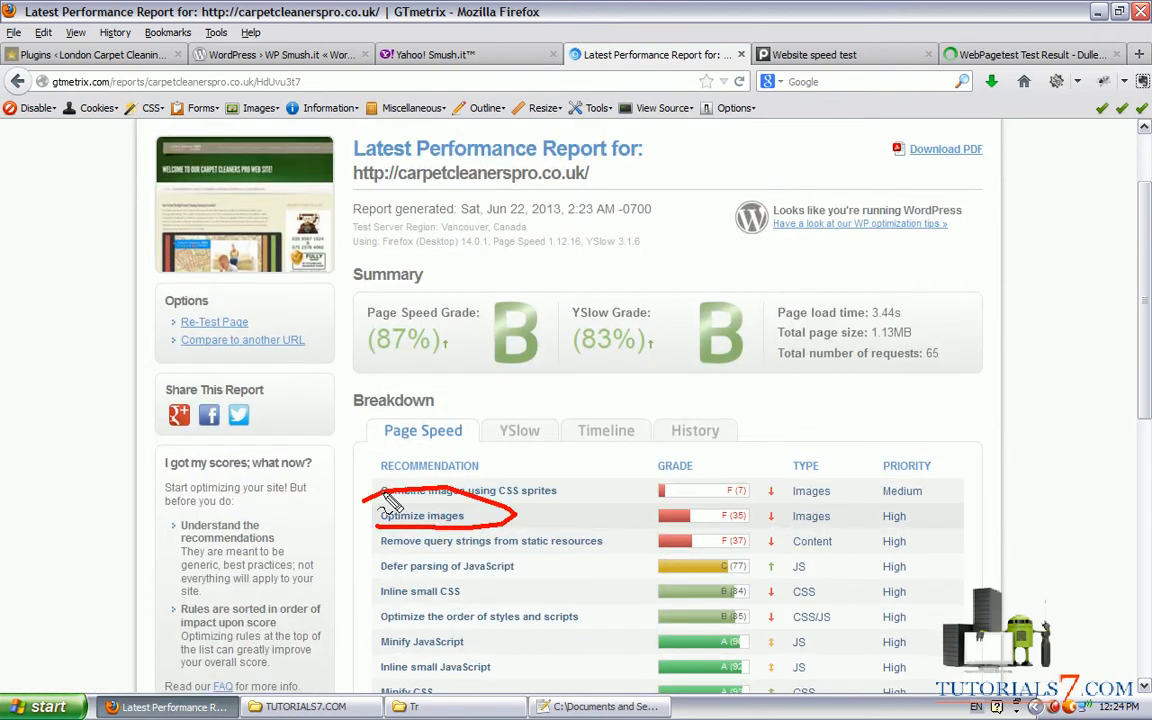
click(421, 515)
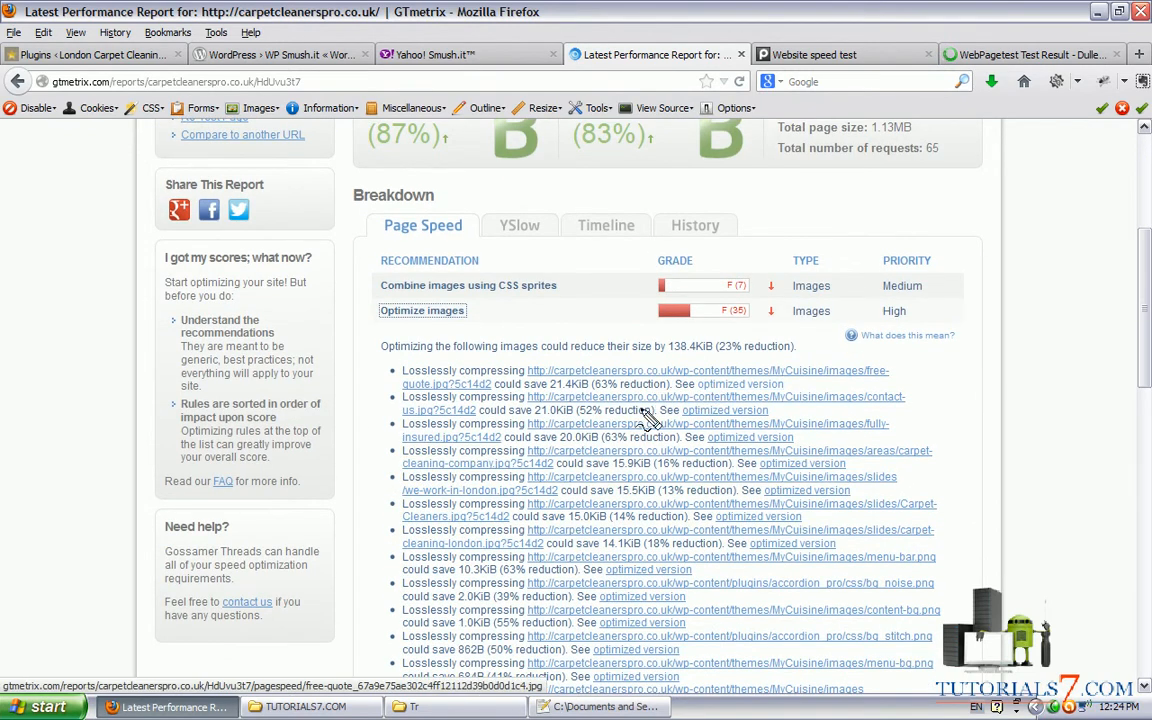
mouse_move(610, 400)
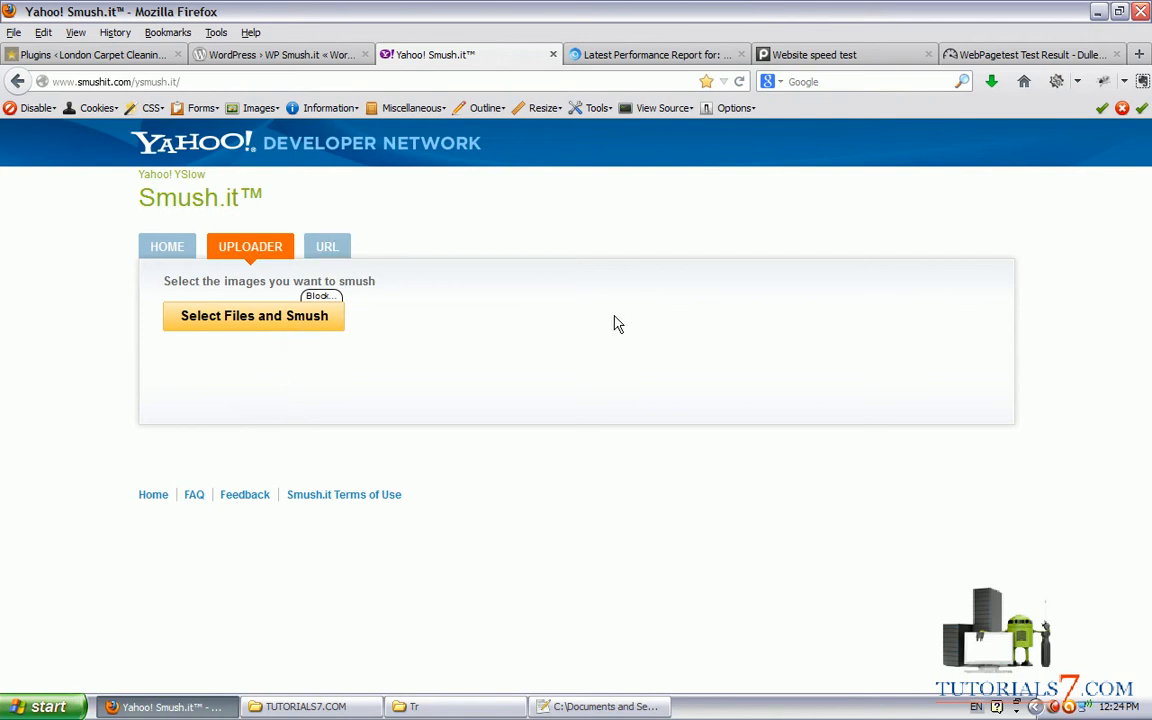
- Check WebPagetest's results (PageSpeed 86/100, F for image compression), then return to WordPress plugins
click(845, 54)
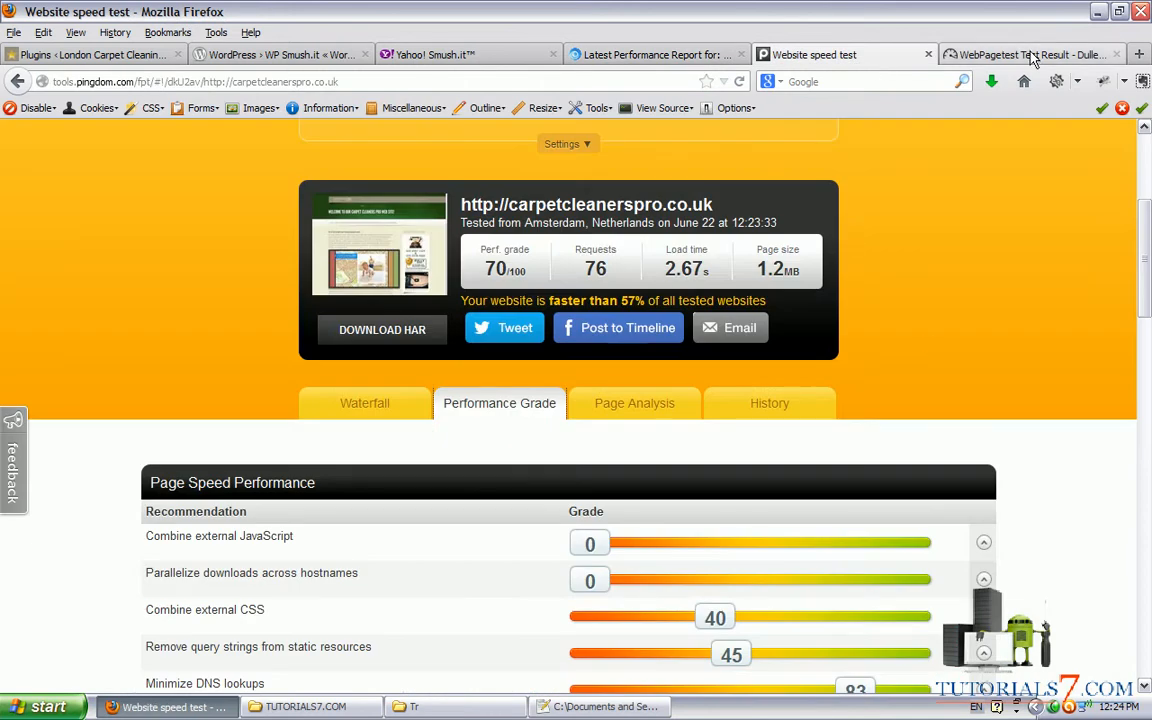
click(1030, 54)
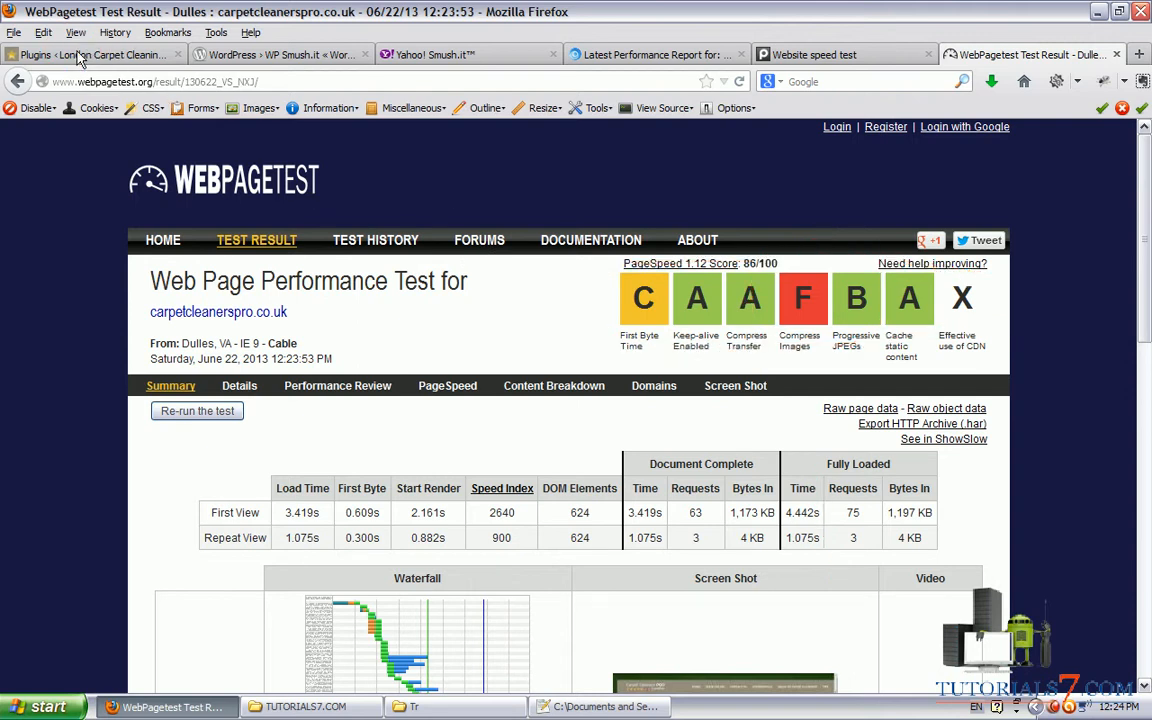
click(90, 54)
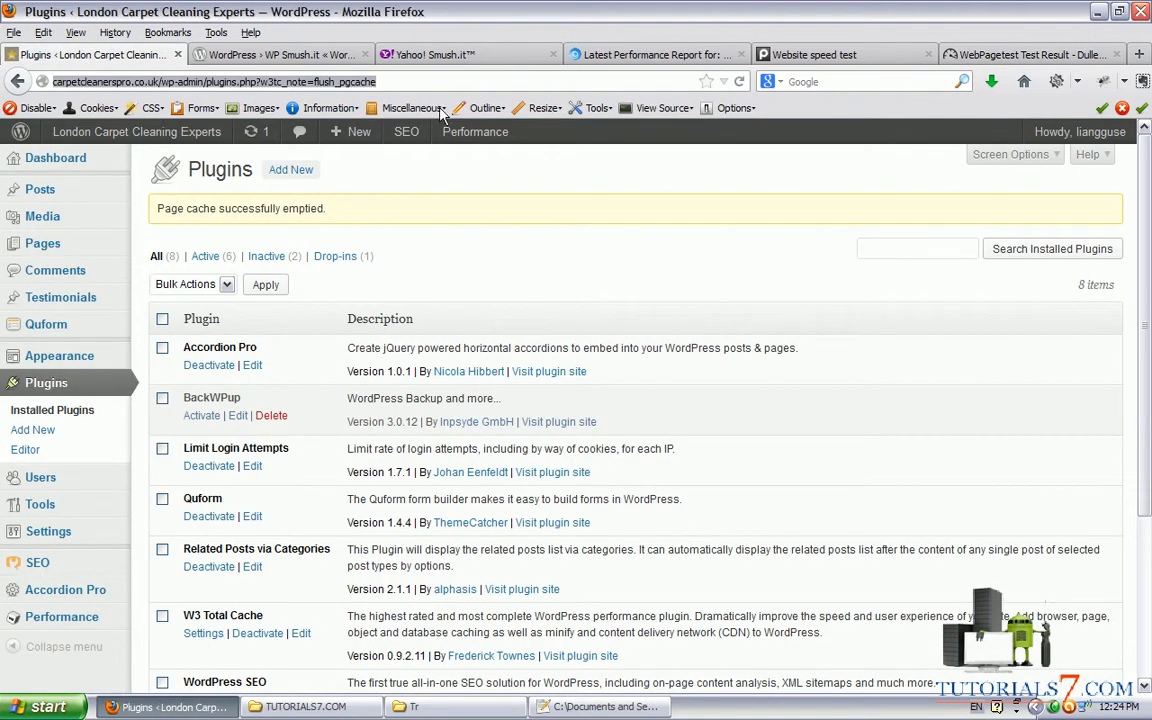
mouse_move(224, 377)
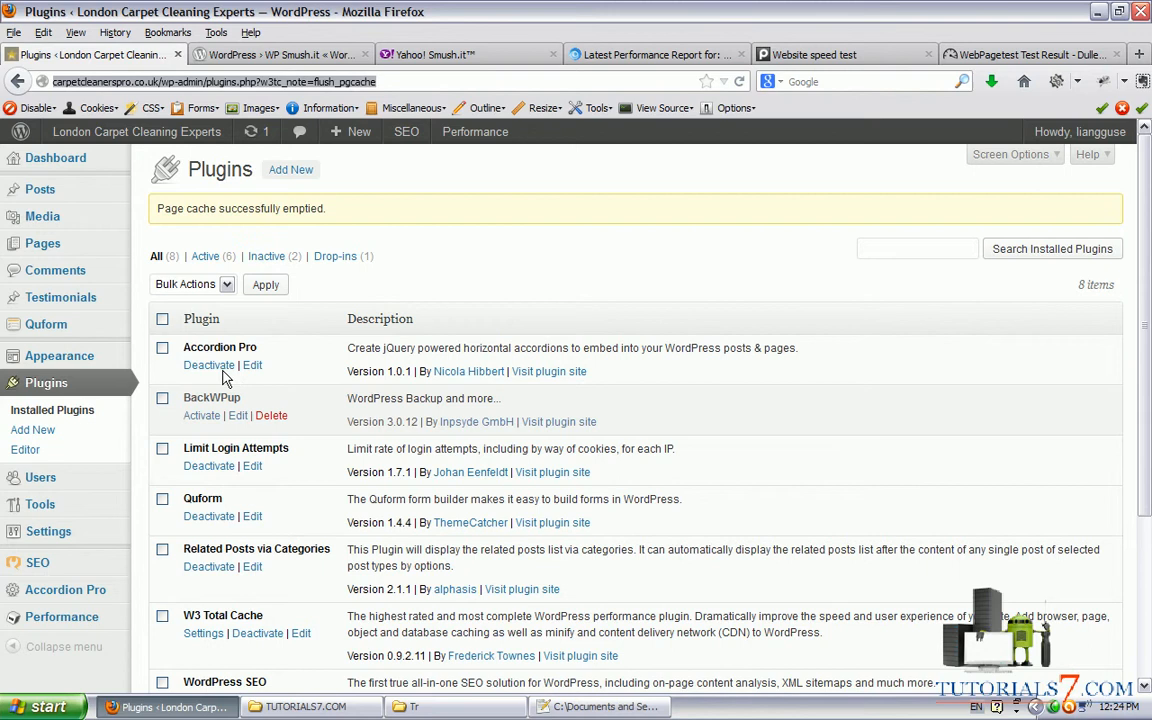
- Search the WordPress plugin directory for WP Smush.it
click(252, 54)
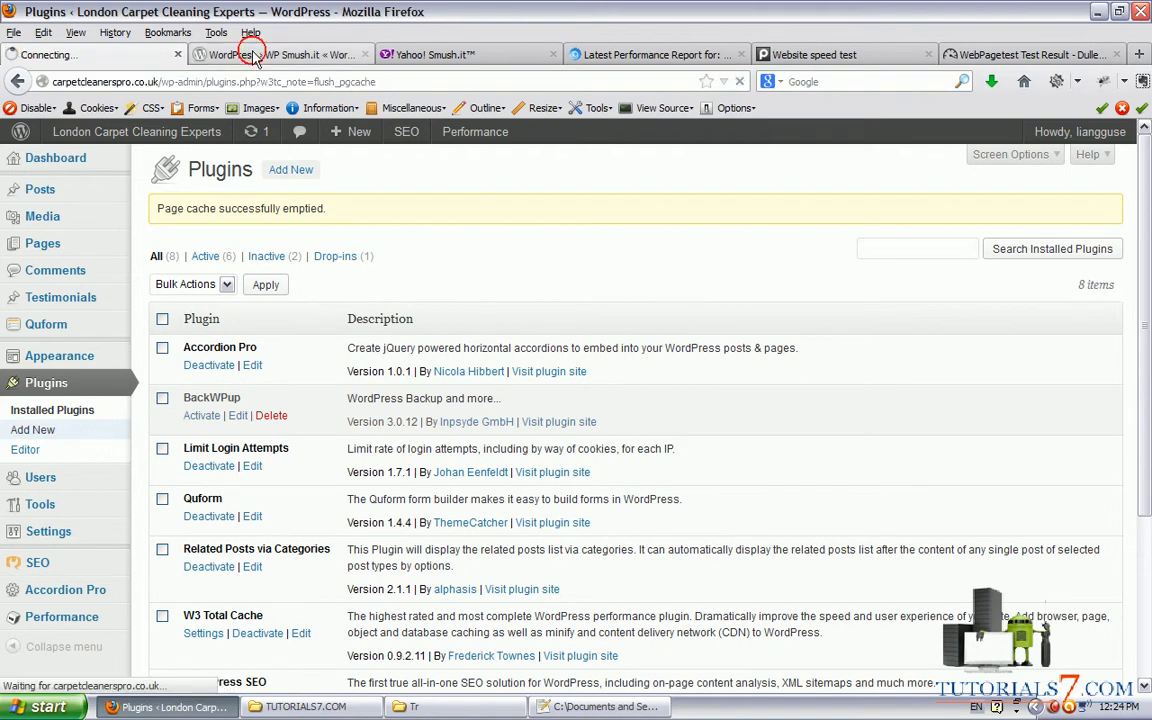
click(280, 54)
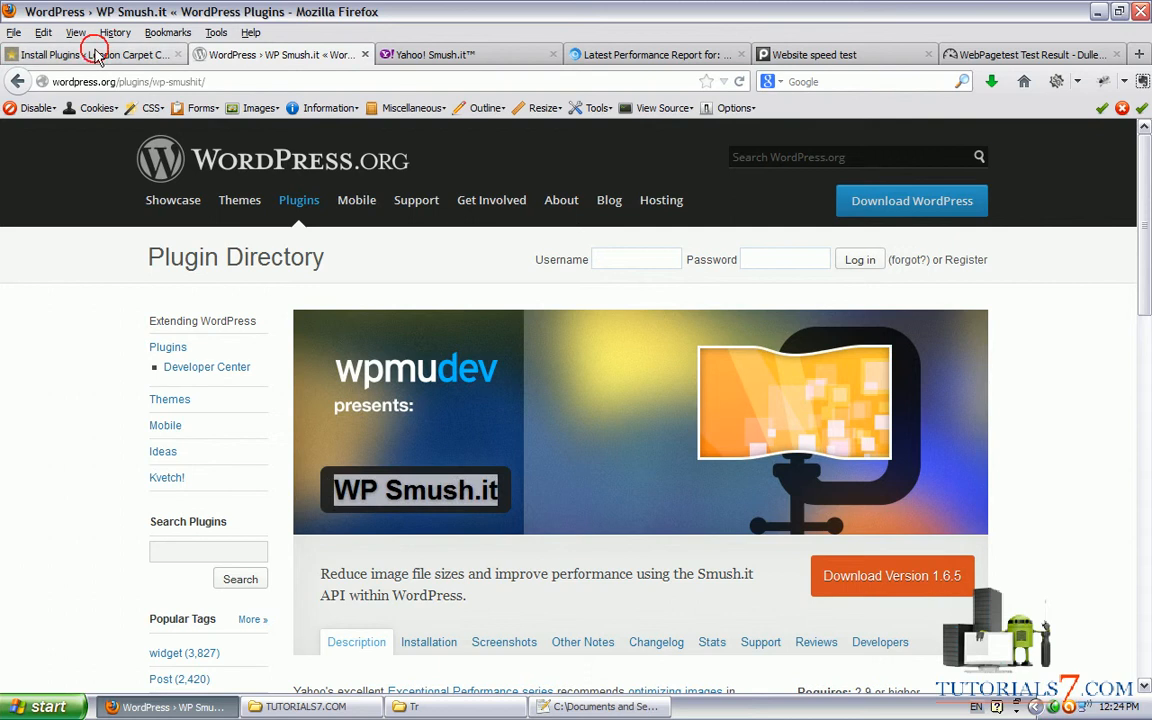
click(90, 54)
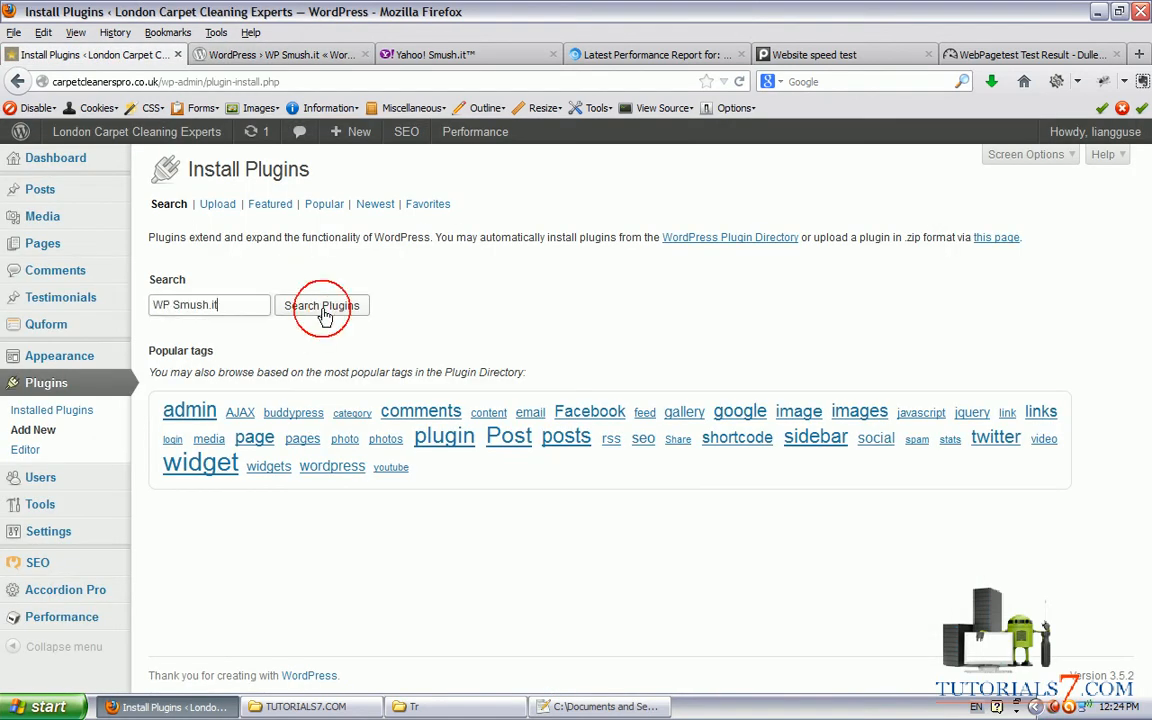
click(321, 305)
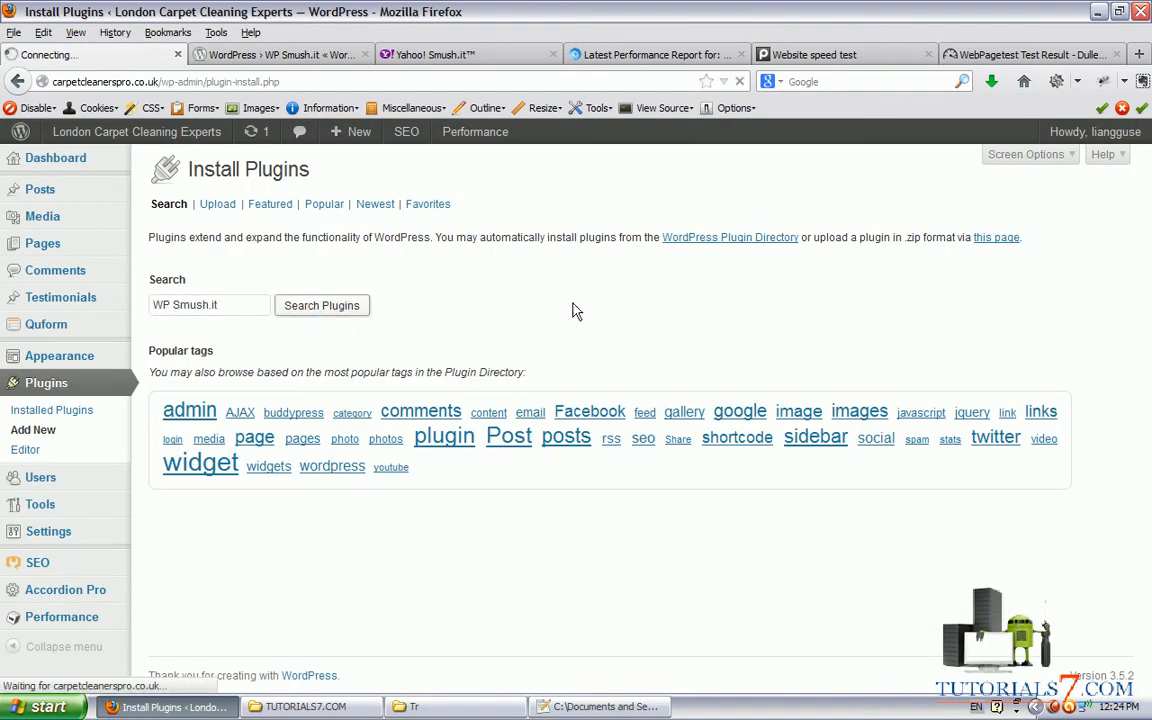
click(321, 305)
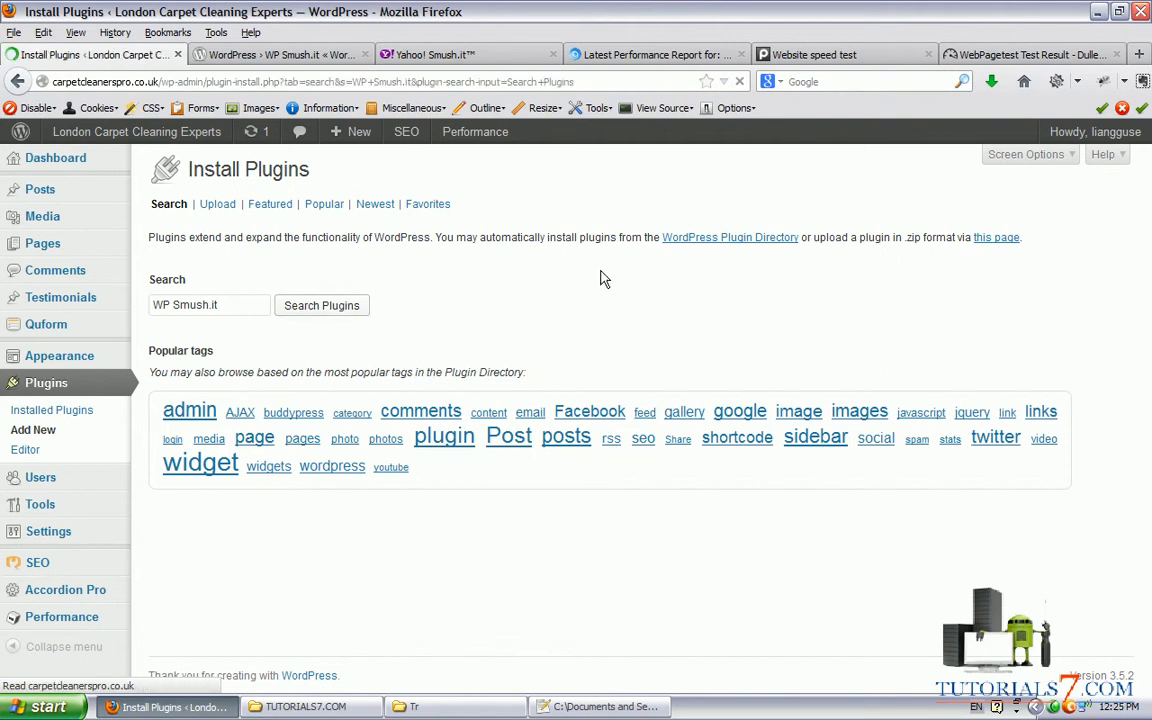
click(321, 305)
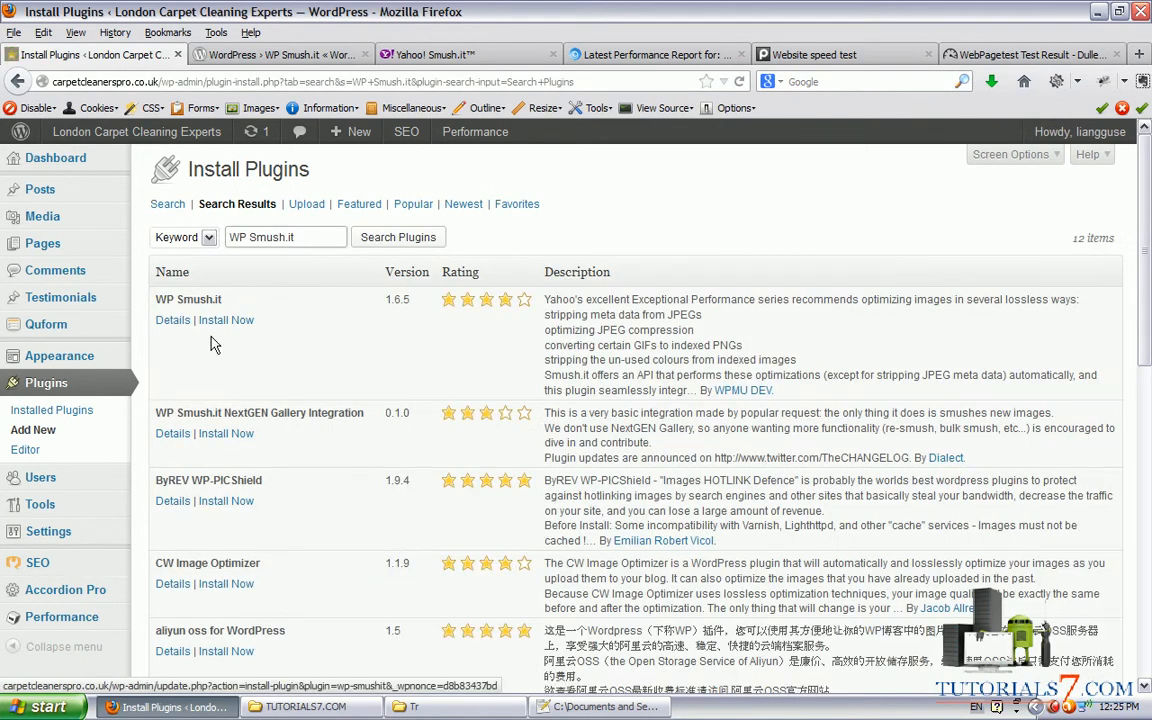
- Install WP Smush.it 1.6.5 and confirm the installation
click(225, 320)
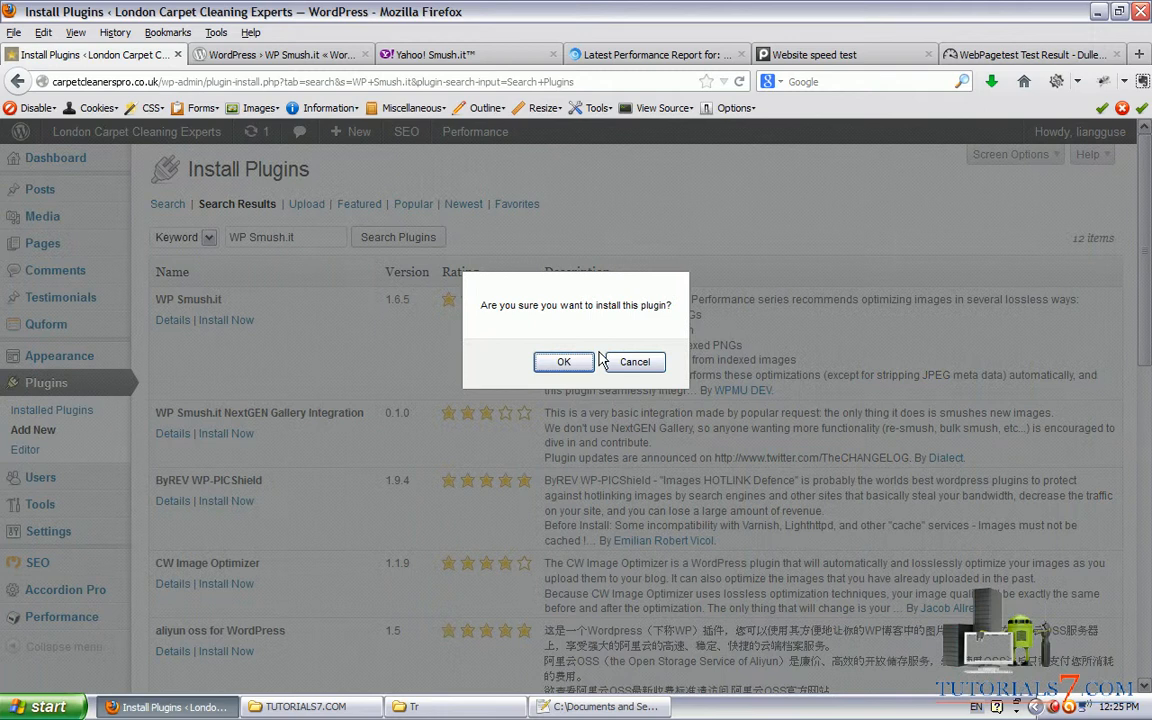
click(563, 361)
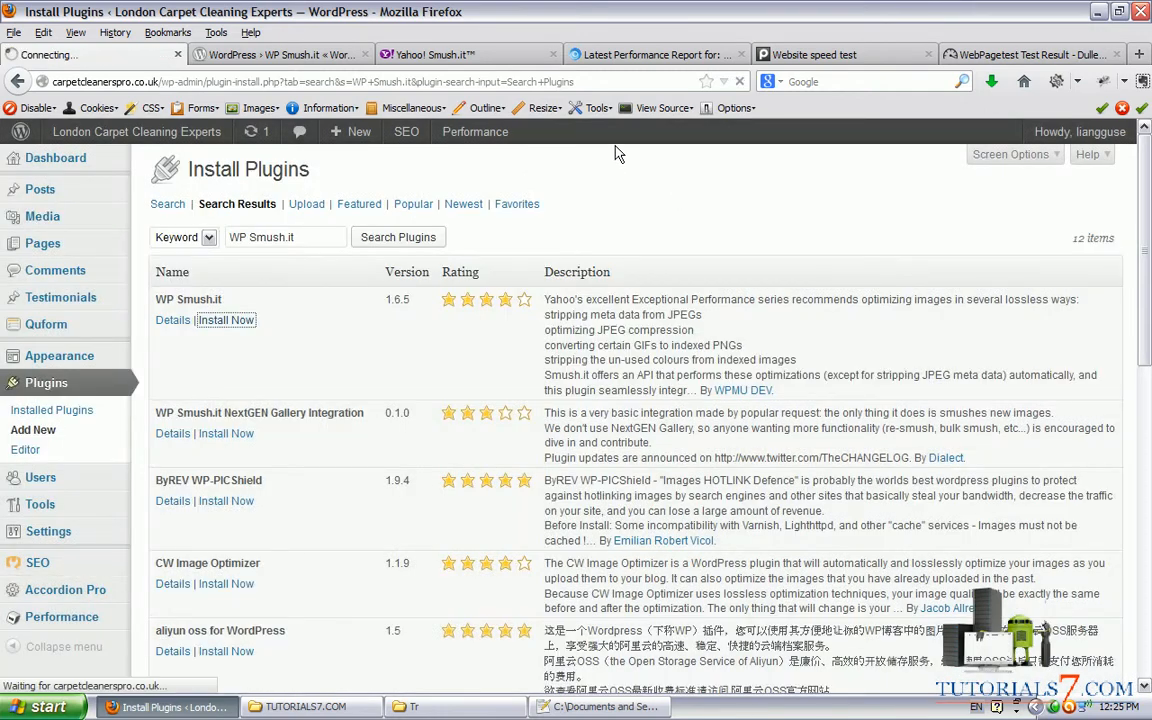
mouse_move(627, 158)
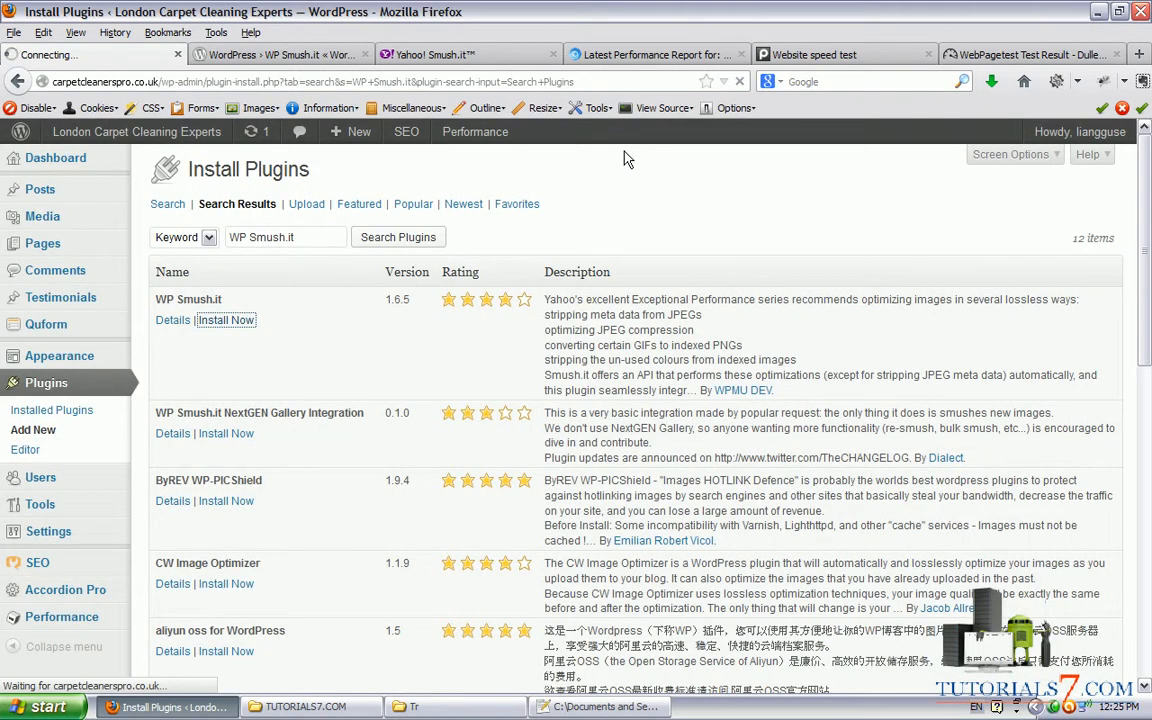
click(225, 320)
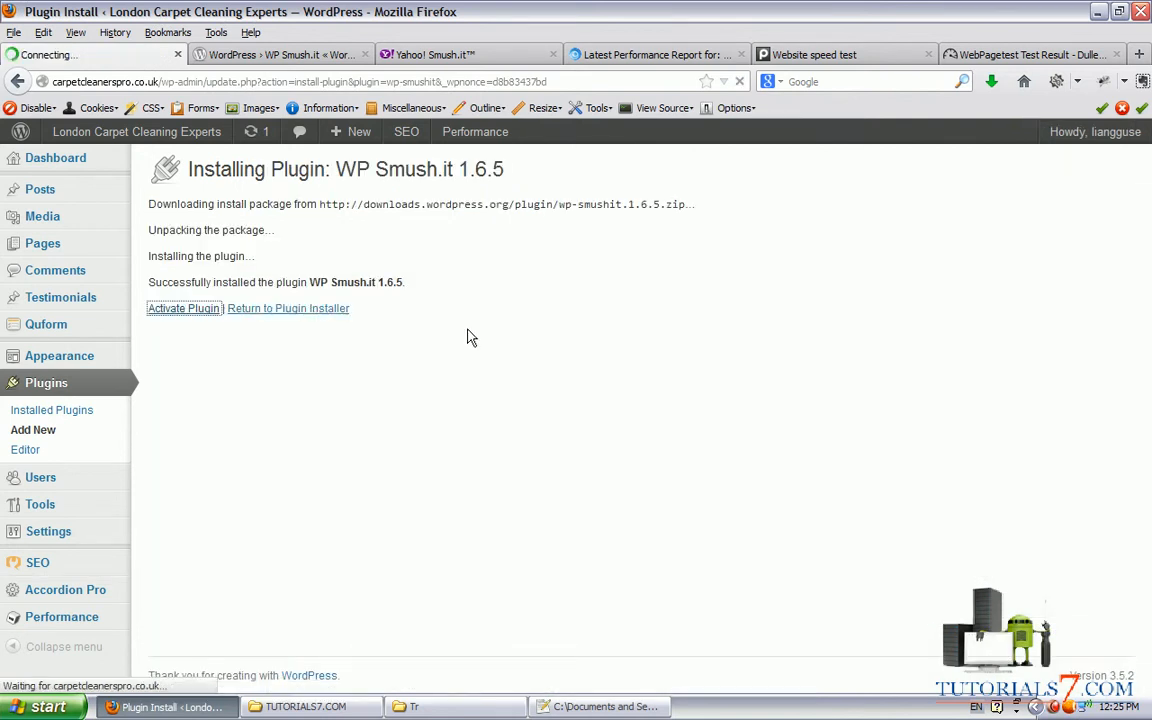
click(183, 308)
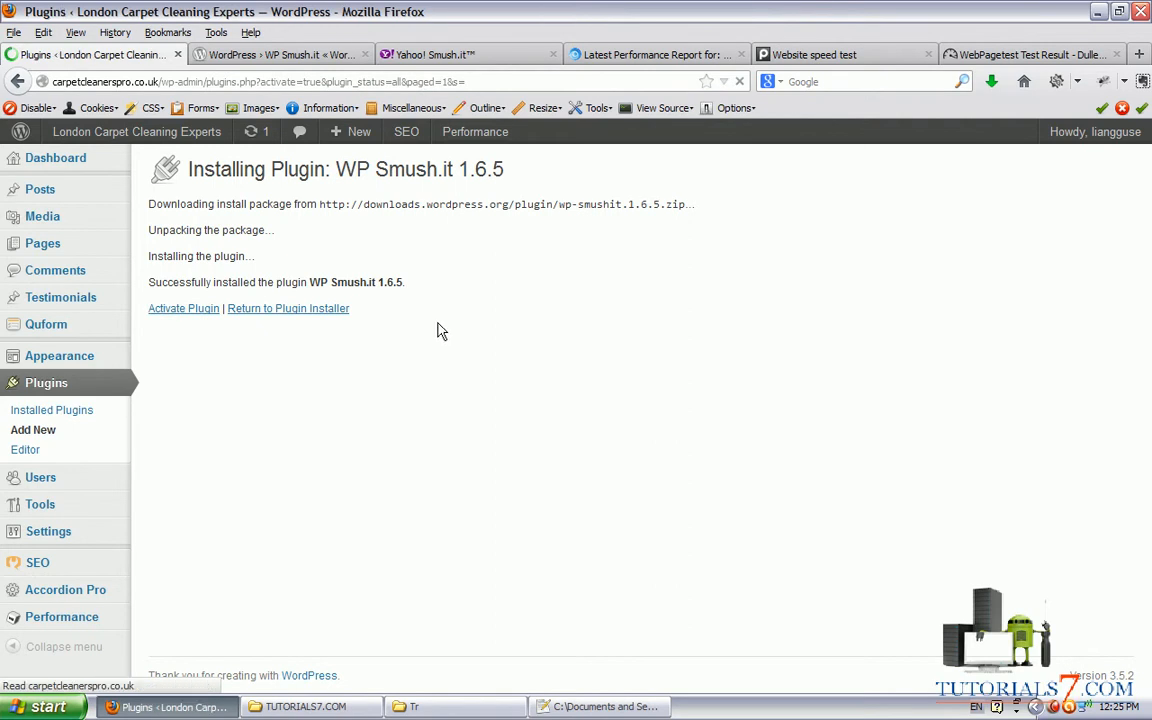
- Activate WP Smush.it and open Media > Bulk Smush.it, which finds one image
click(183, 308)
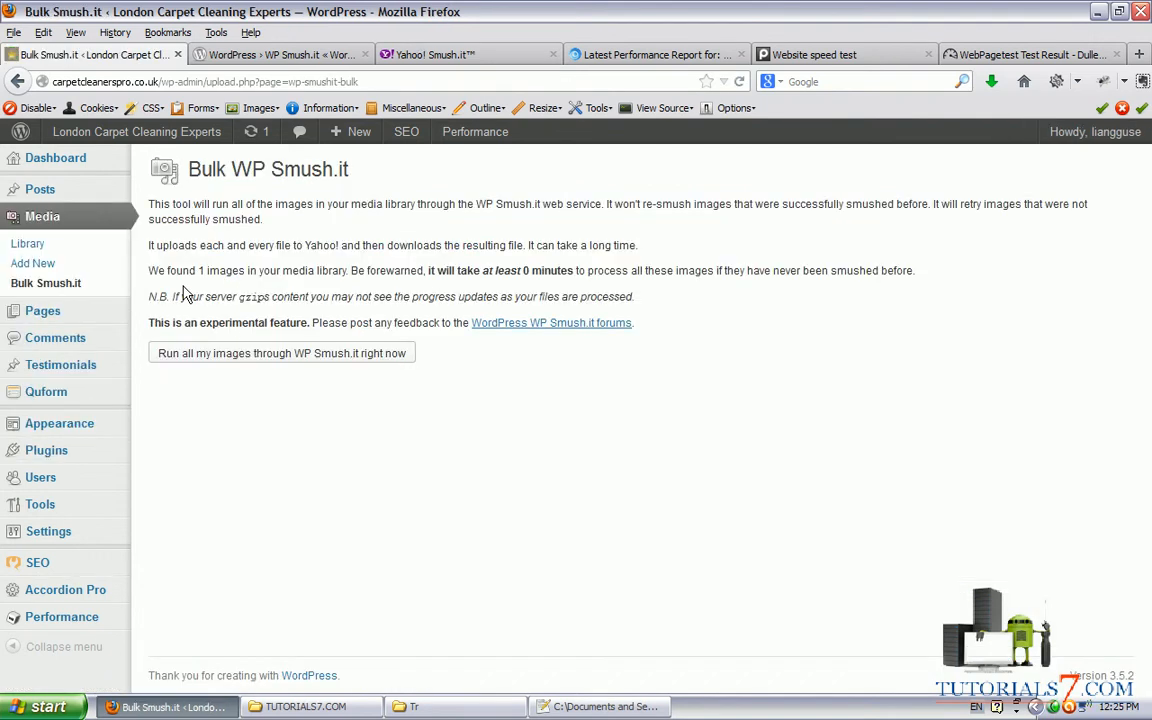
mouse_move(147, 262)
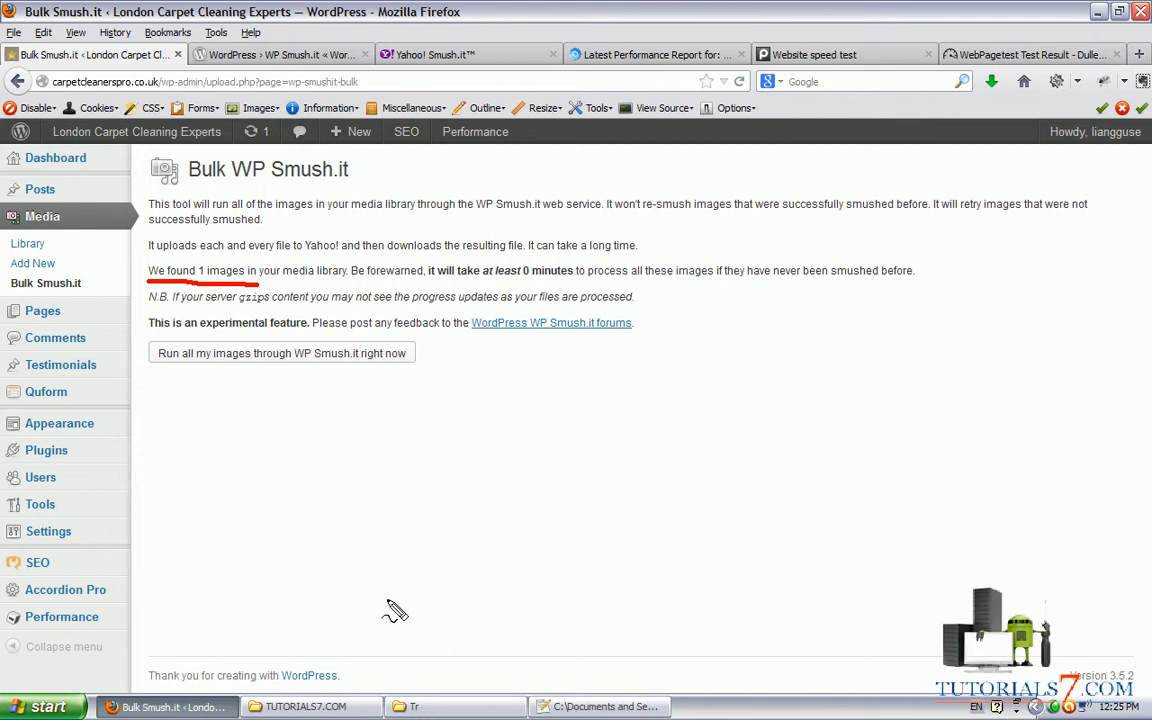
mouse_move(215, 333)
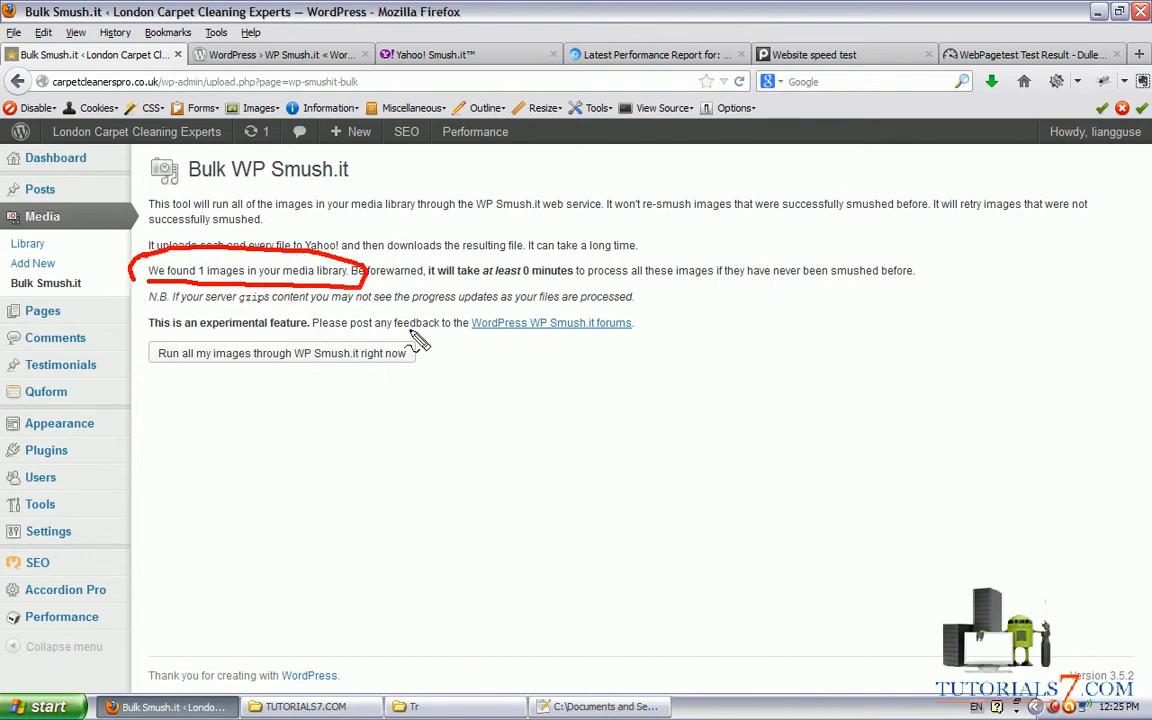
mouse_move(884, 528)
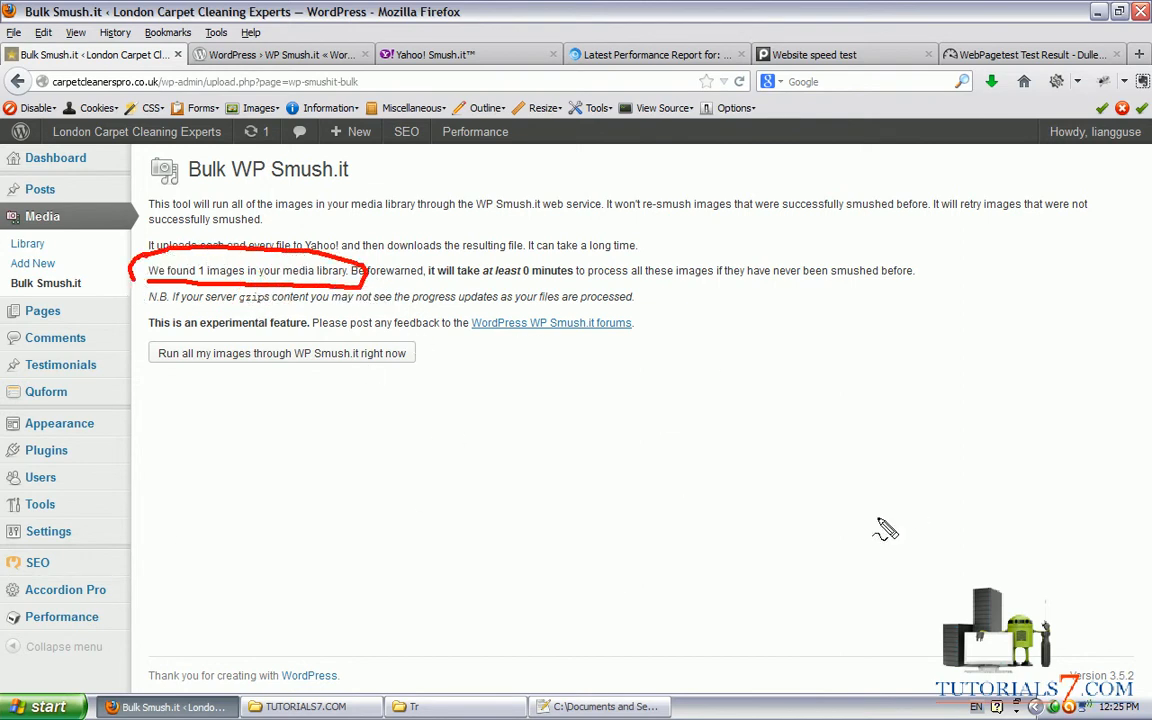
mouse_move(217, 290)
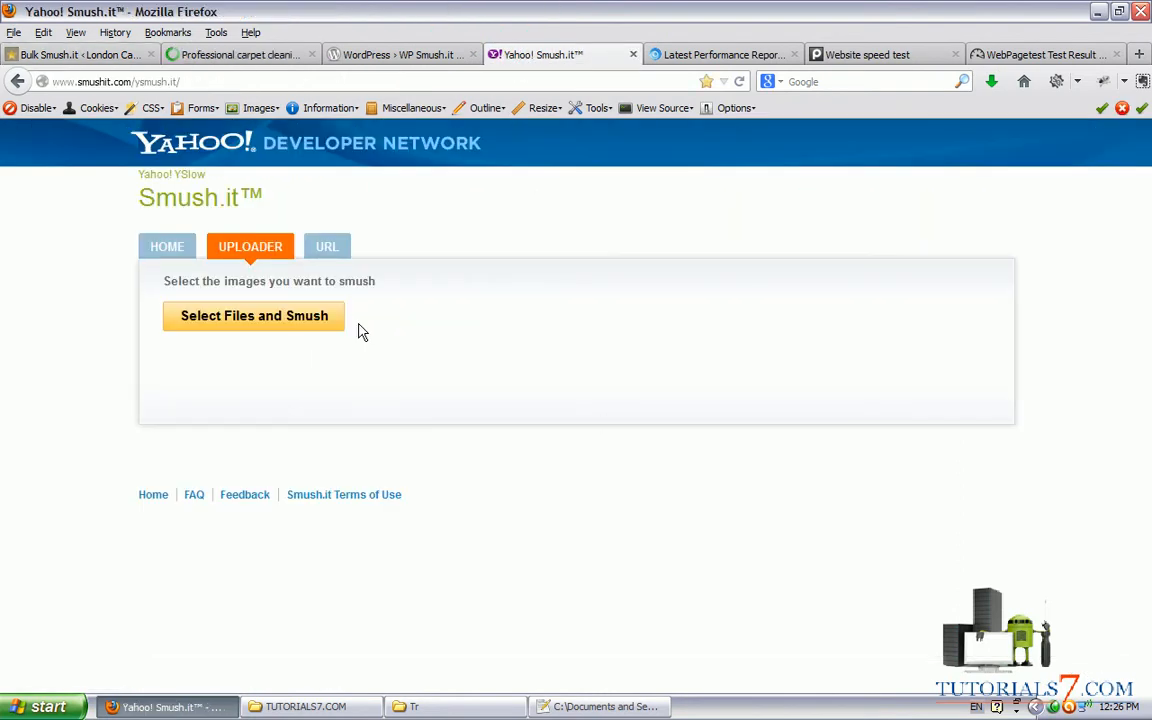
click(240, 54)
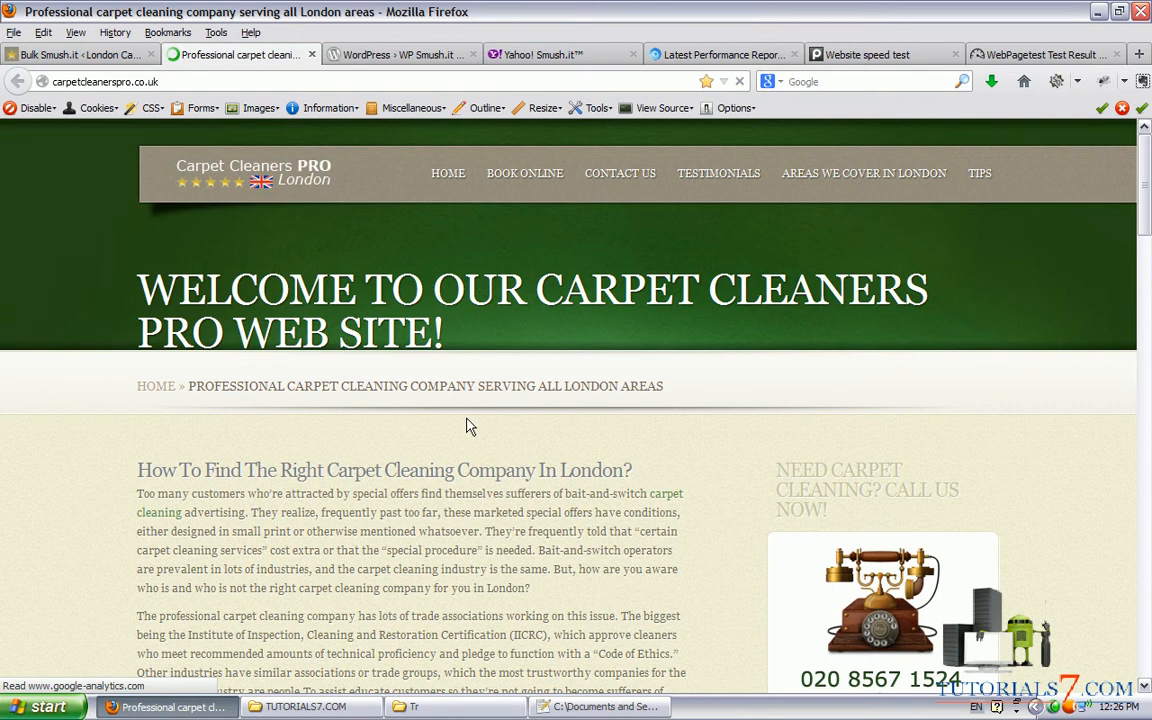
scroll(down, 3)
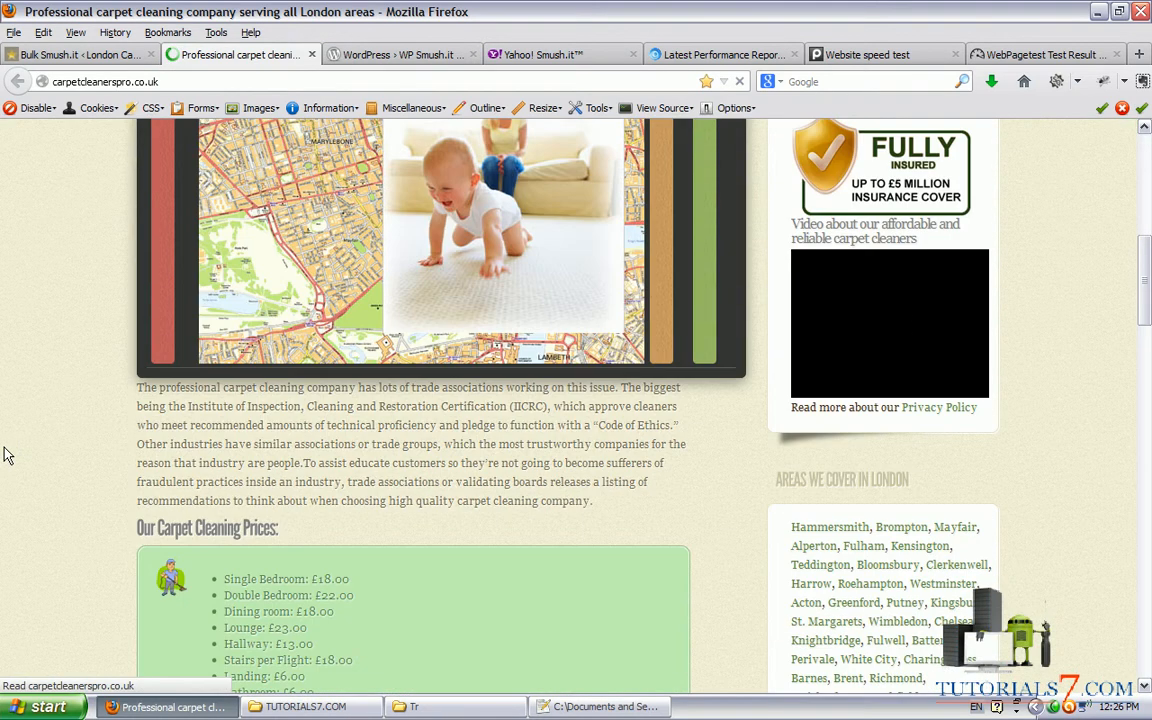
click(80, 54)
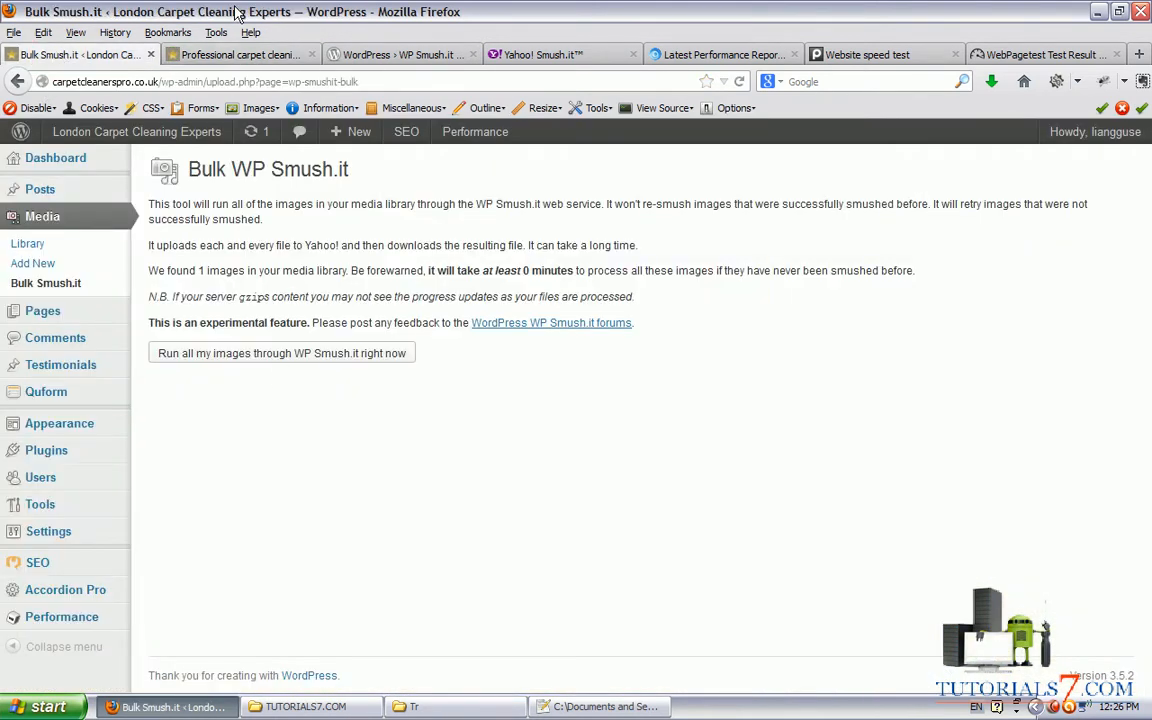
- Bulk-smush the shag rug image, reducing its sizes 3.1–4.3%, then view GTmetrix again
click(282, 352)
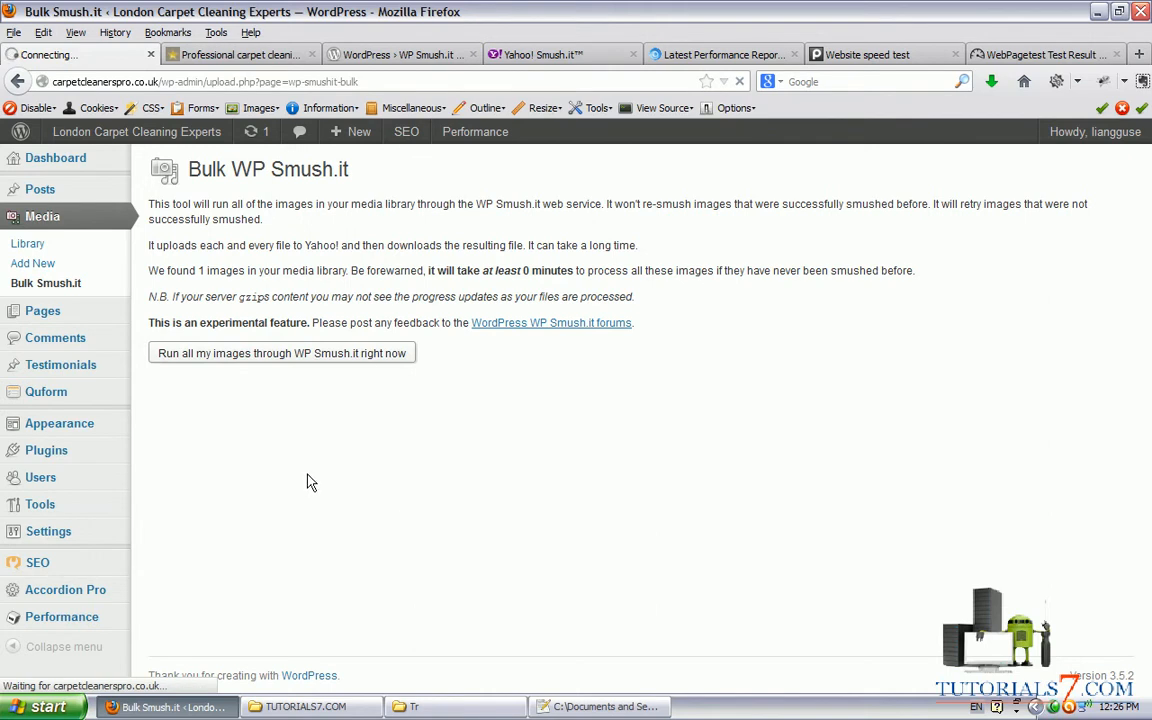
mouse_move(213, 410)
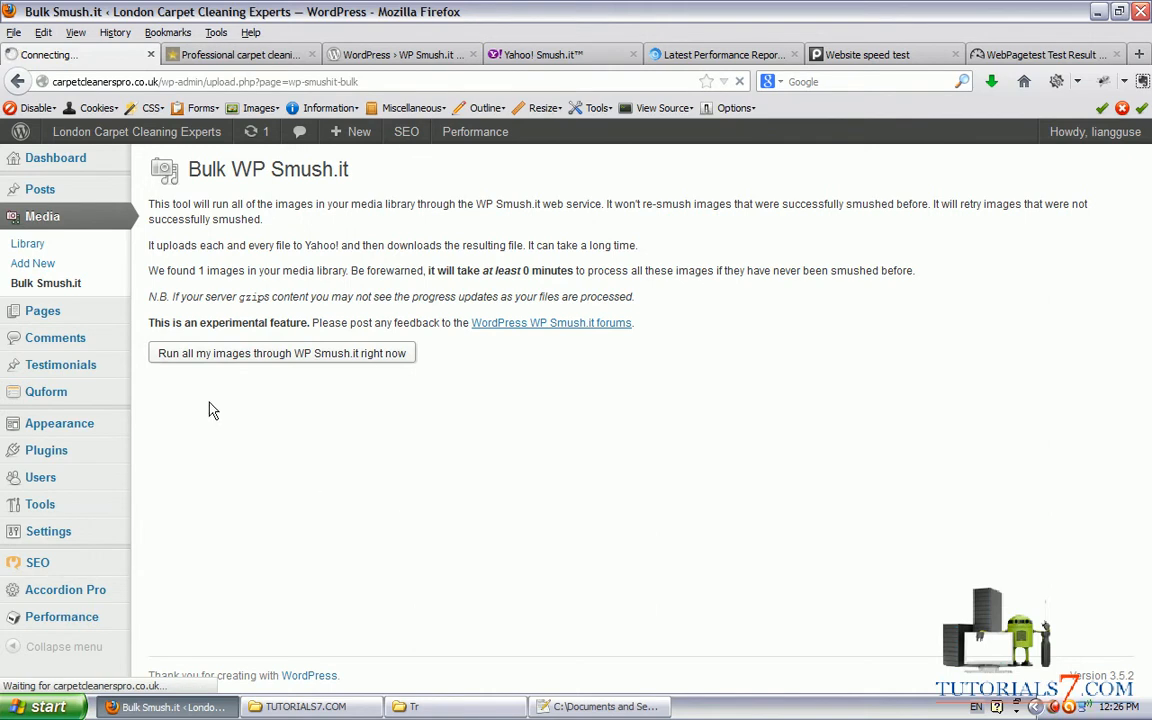
mouse_move(275, 434)
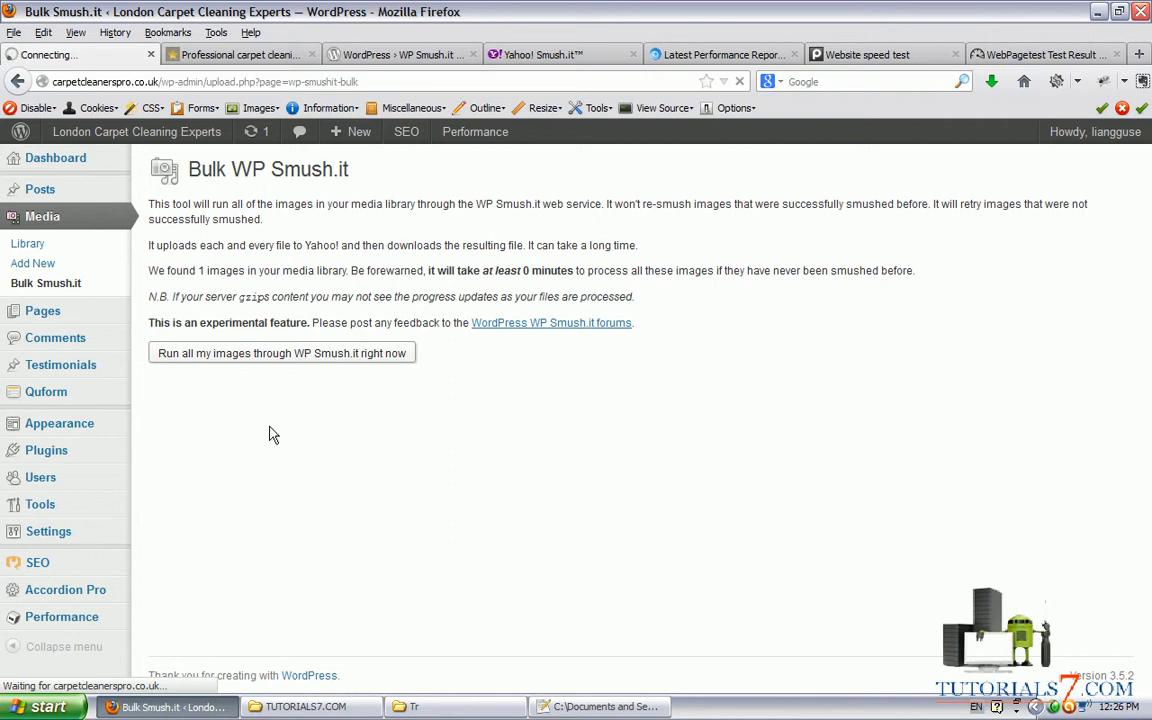
click(281, 353)
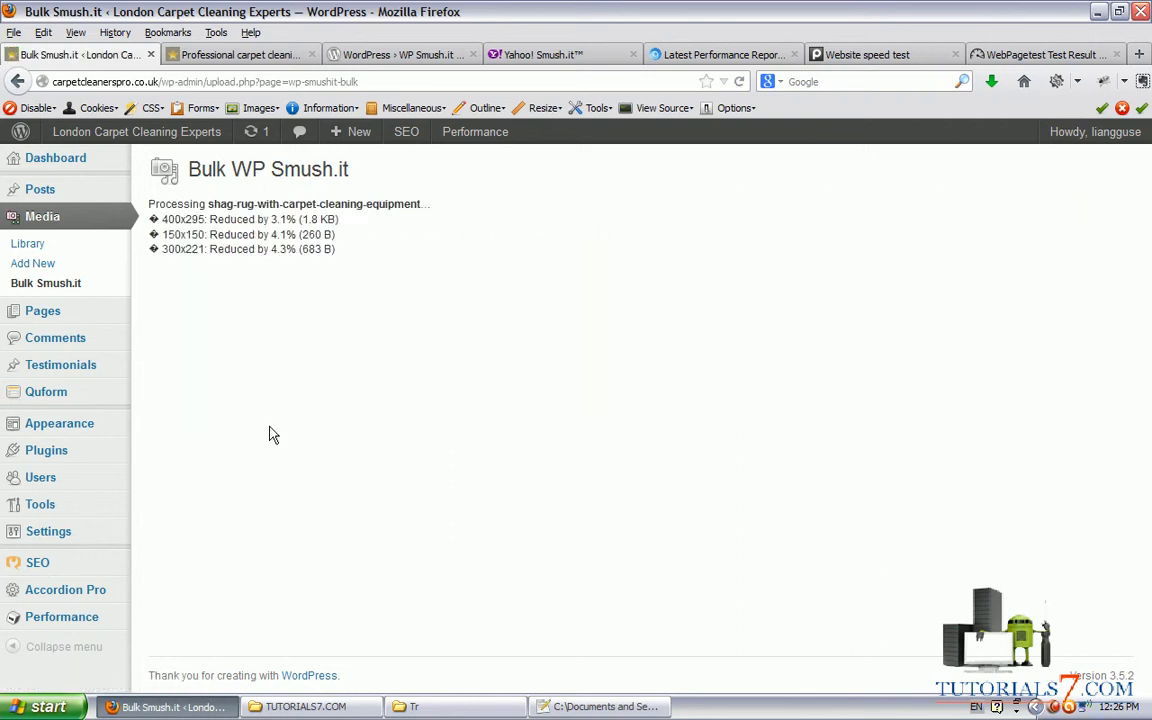
mouse_move(390, 540)
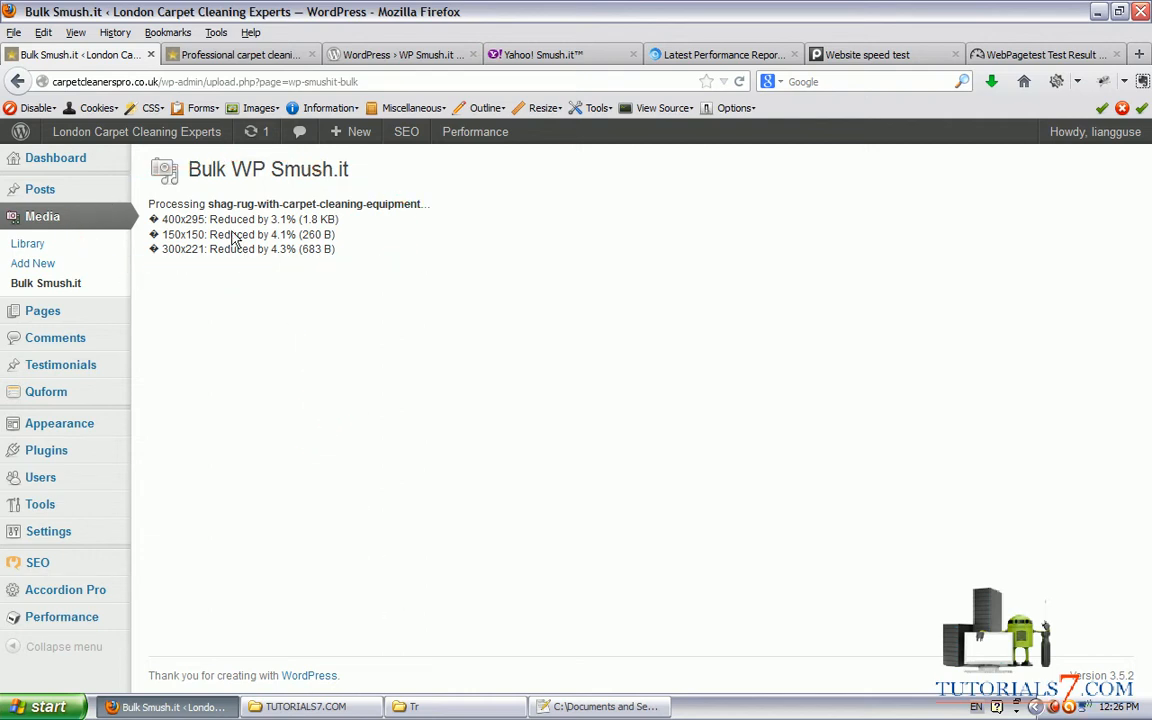
mouse_move(347, 272)
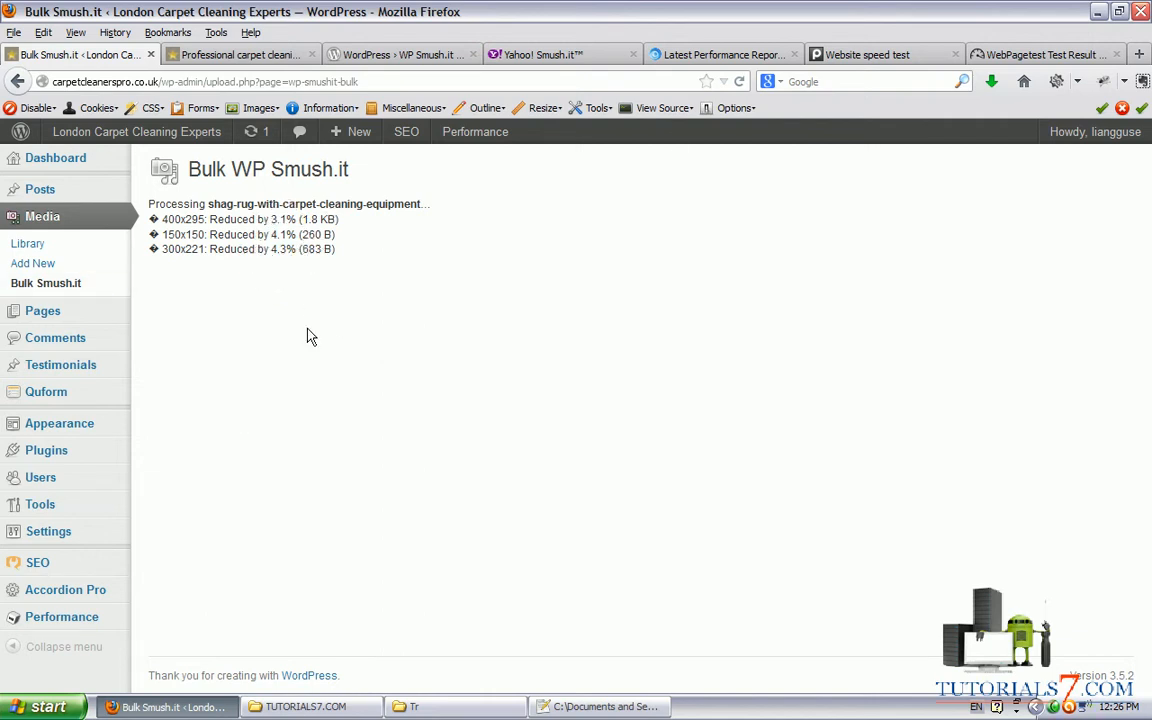
click(720, 54)
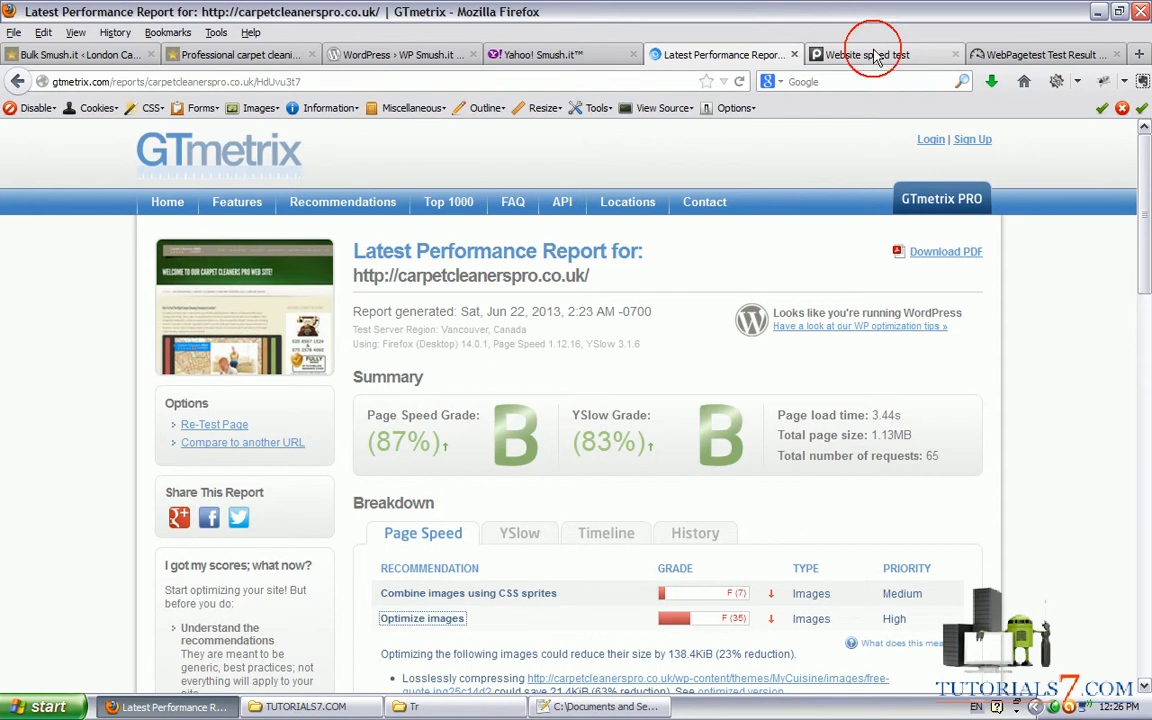
- Compare Pingdom (2.67s load), WebPagetest and GTmetrix results, then return to Bulk Smush.it results
click(870, 54)
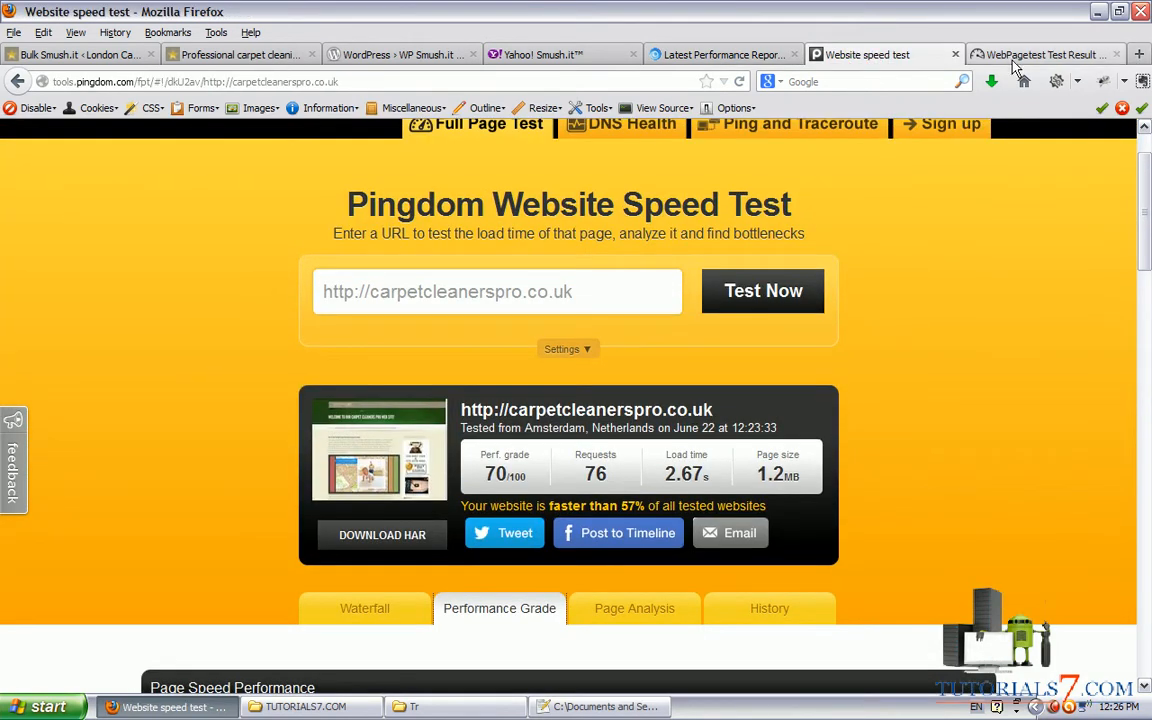
mouse_move(1017, 60)
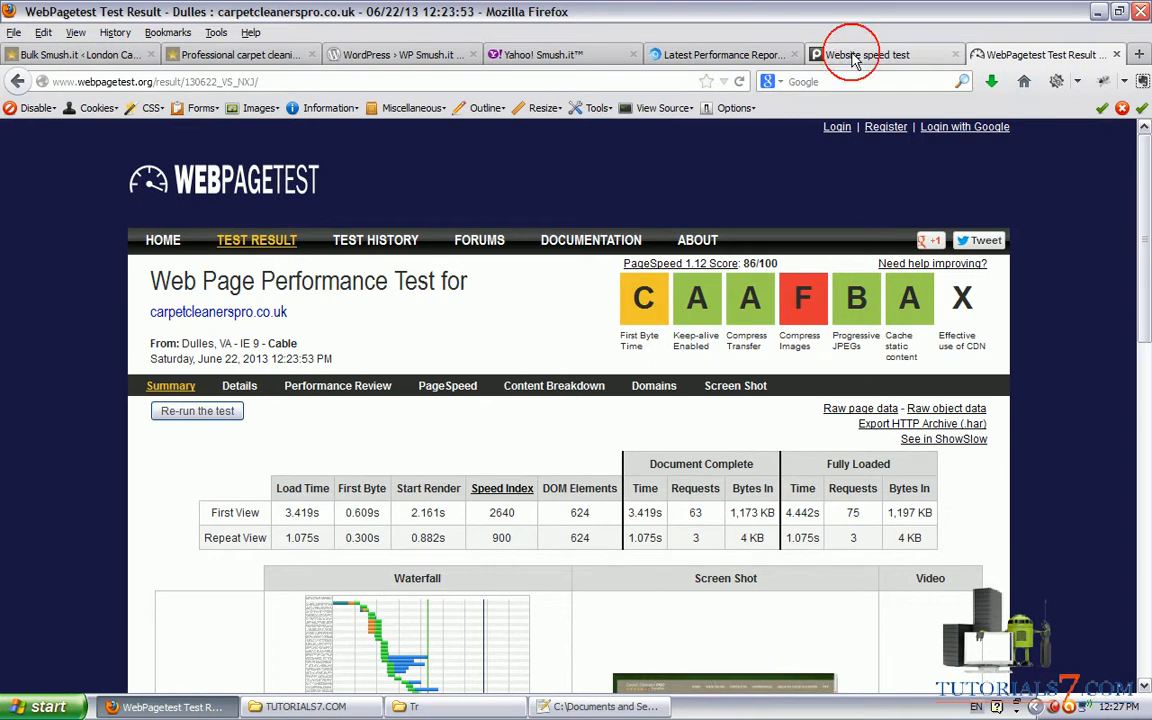
click(884, 54)
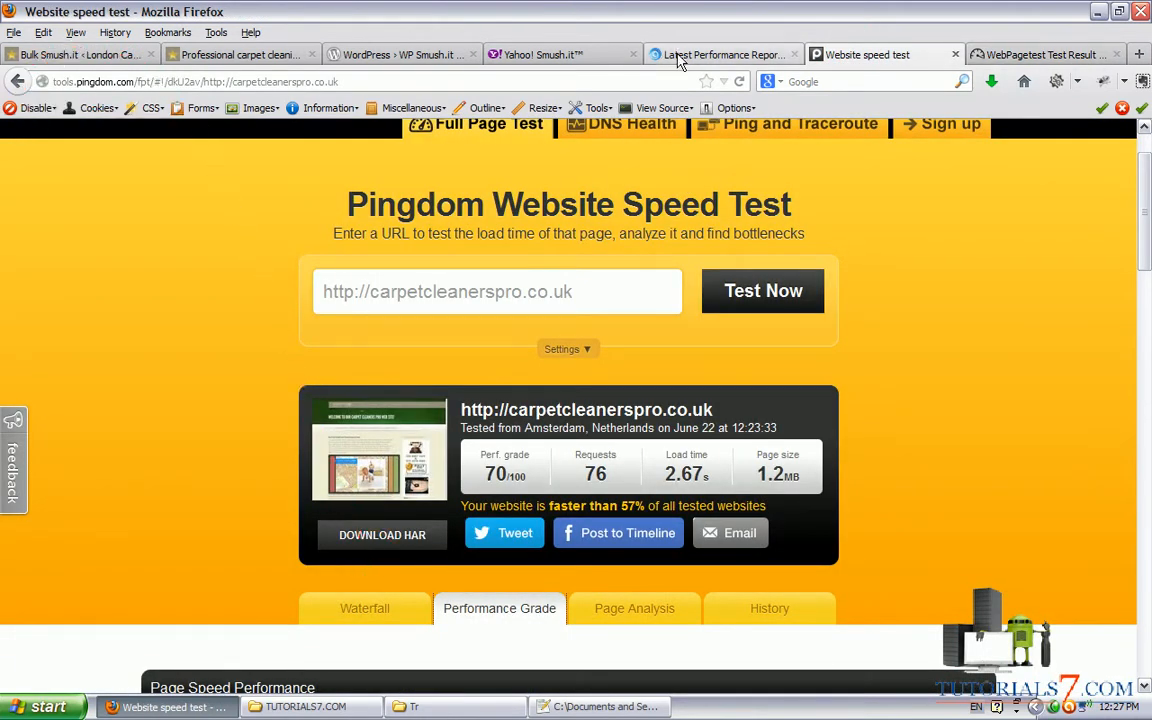
click(720, 54)
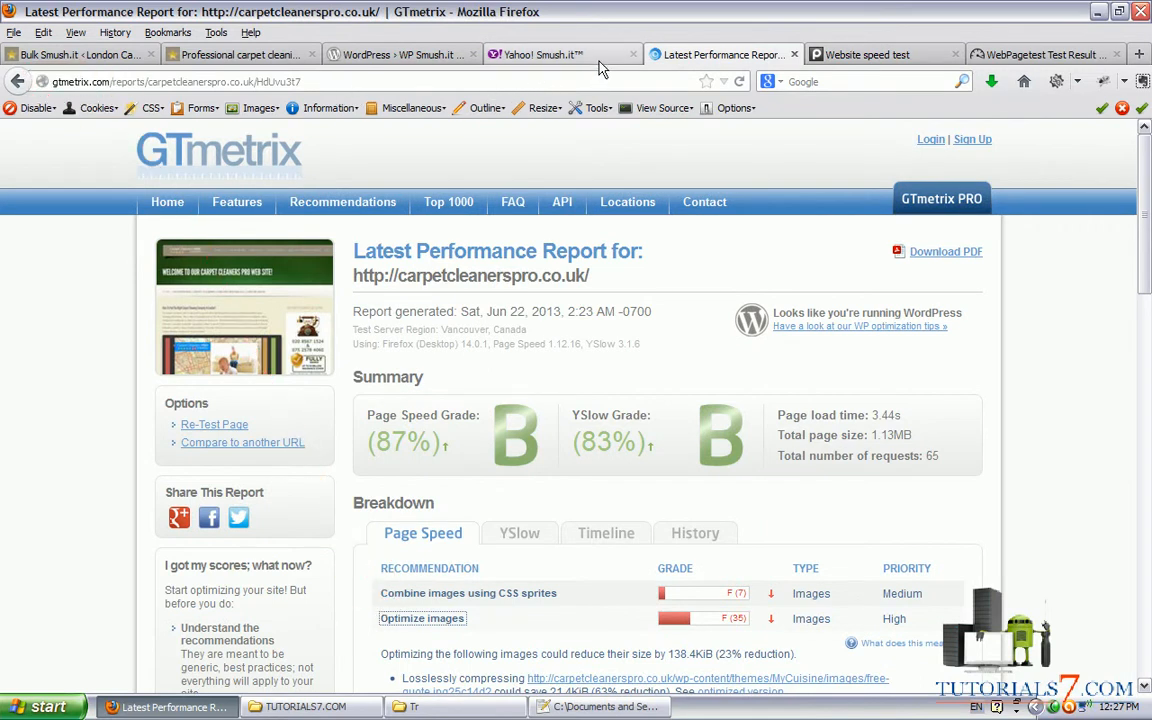
click(883, 54)
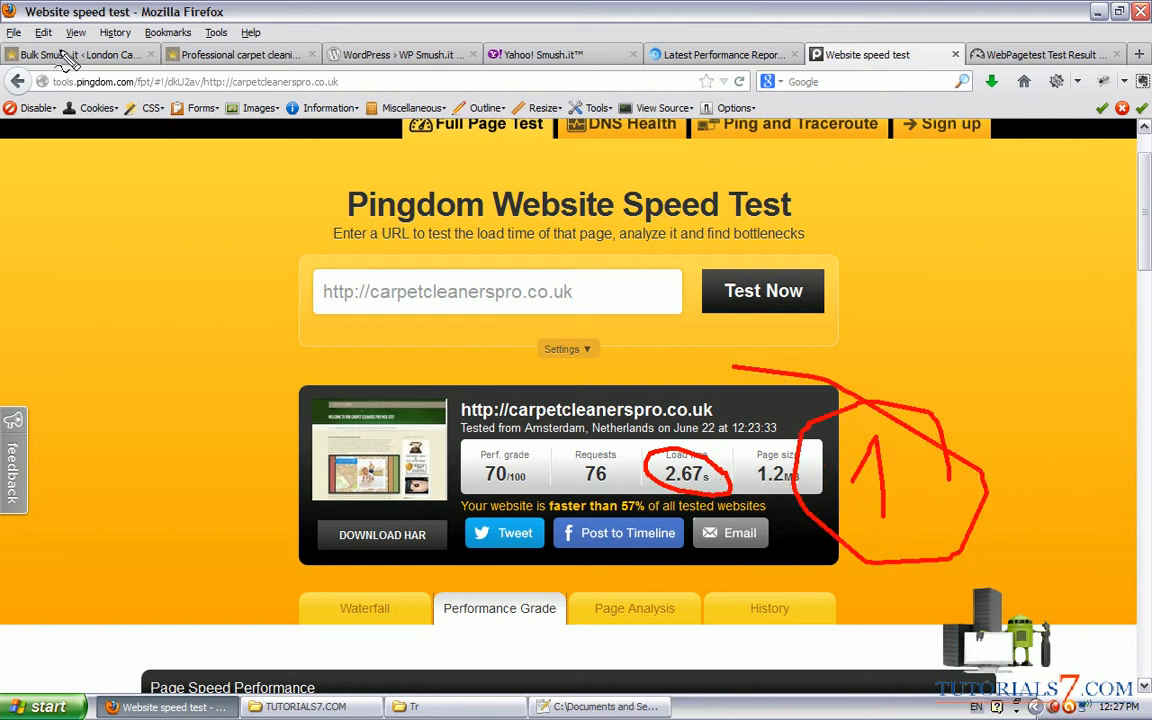
click(75, 54)
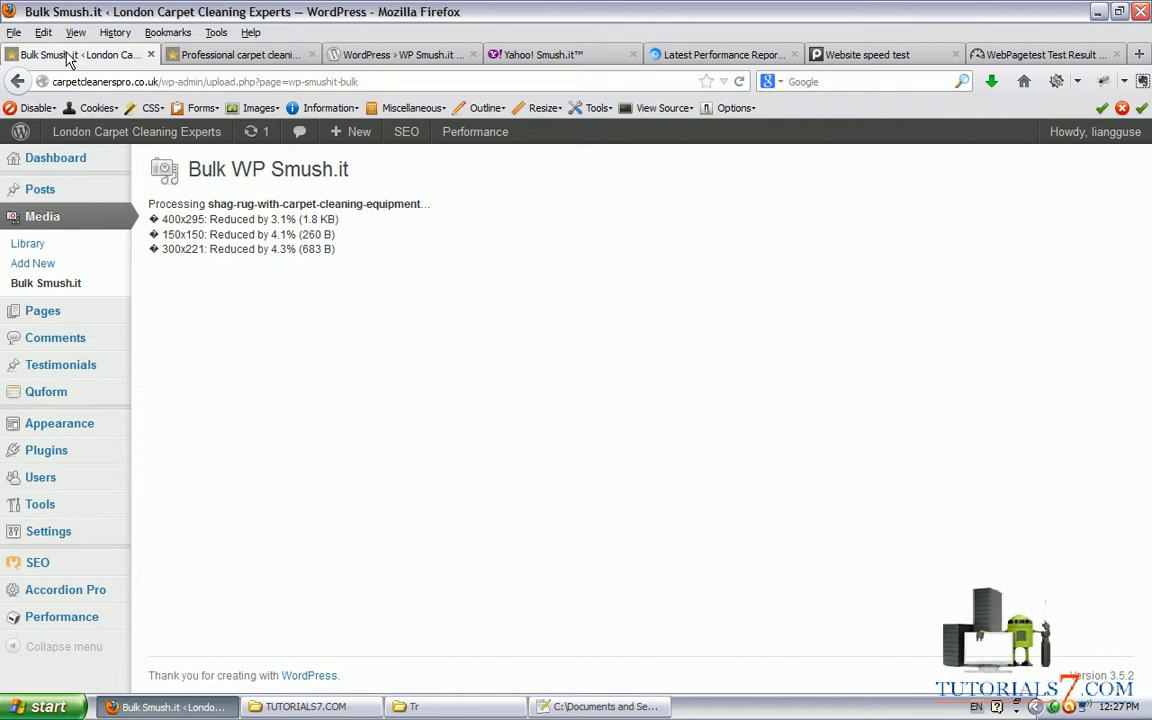
mouse_move(400, 349)
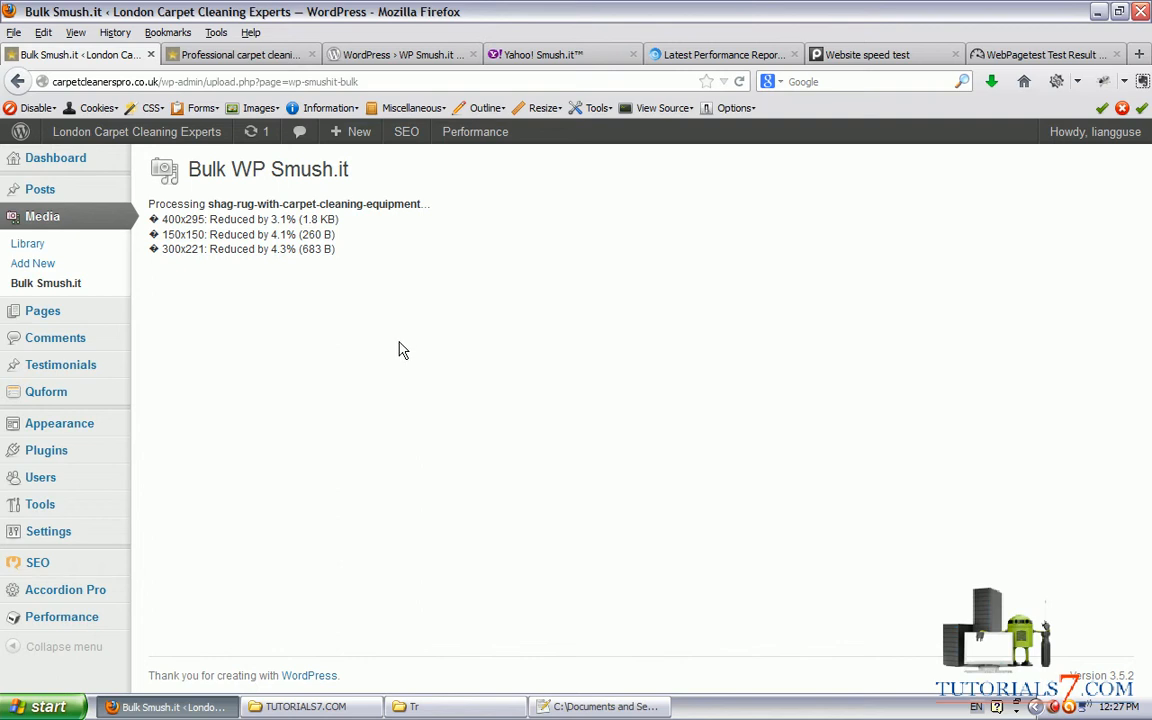